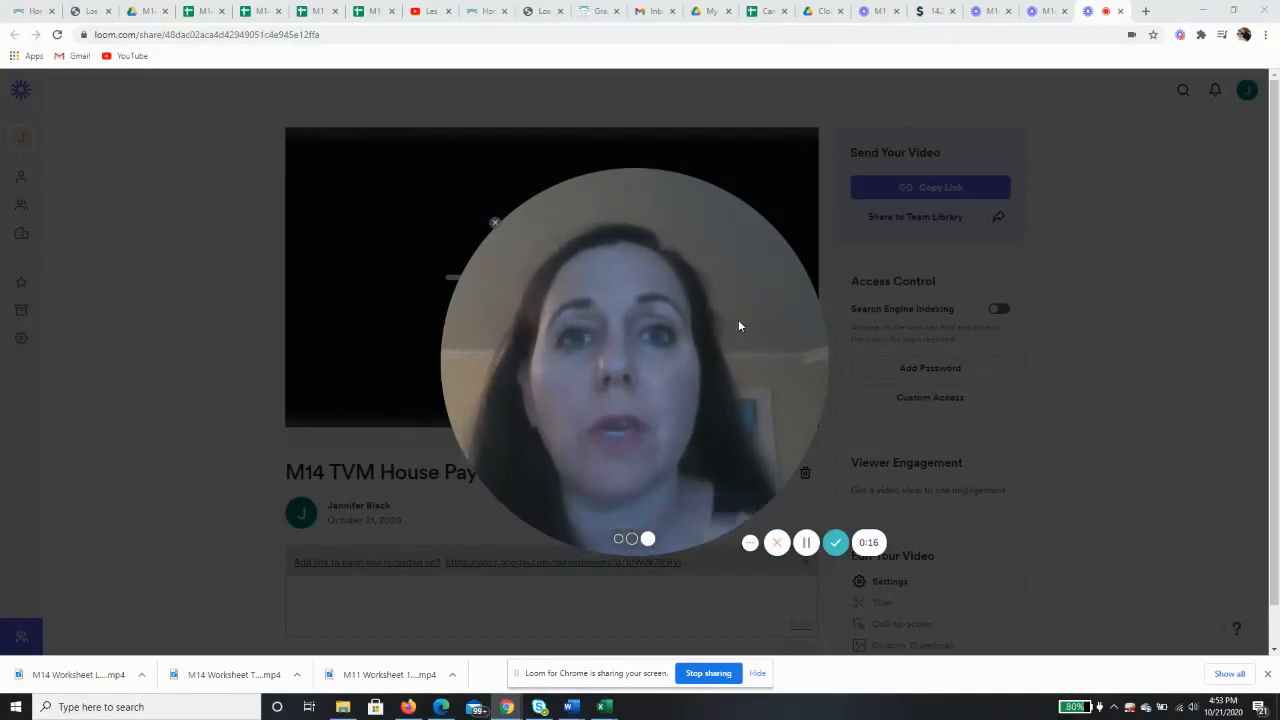
mouse_move(808, 375)
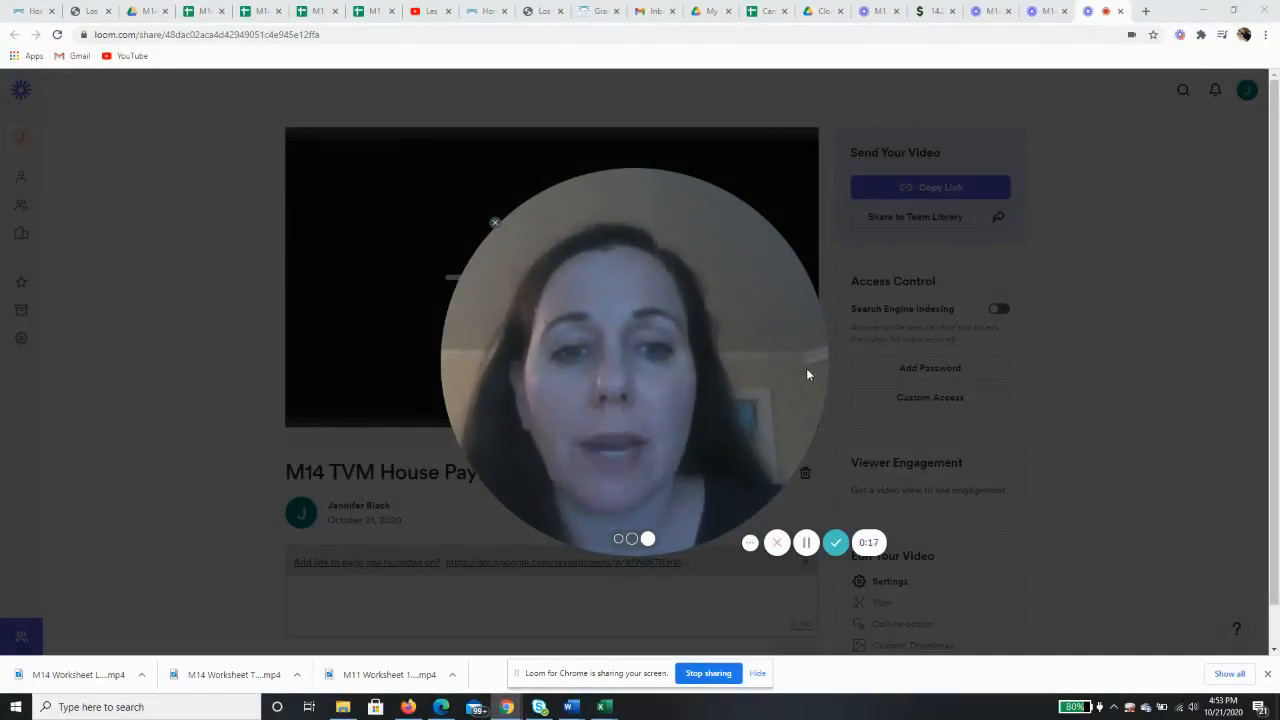
mouse_move(753, 361)
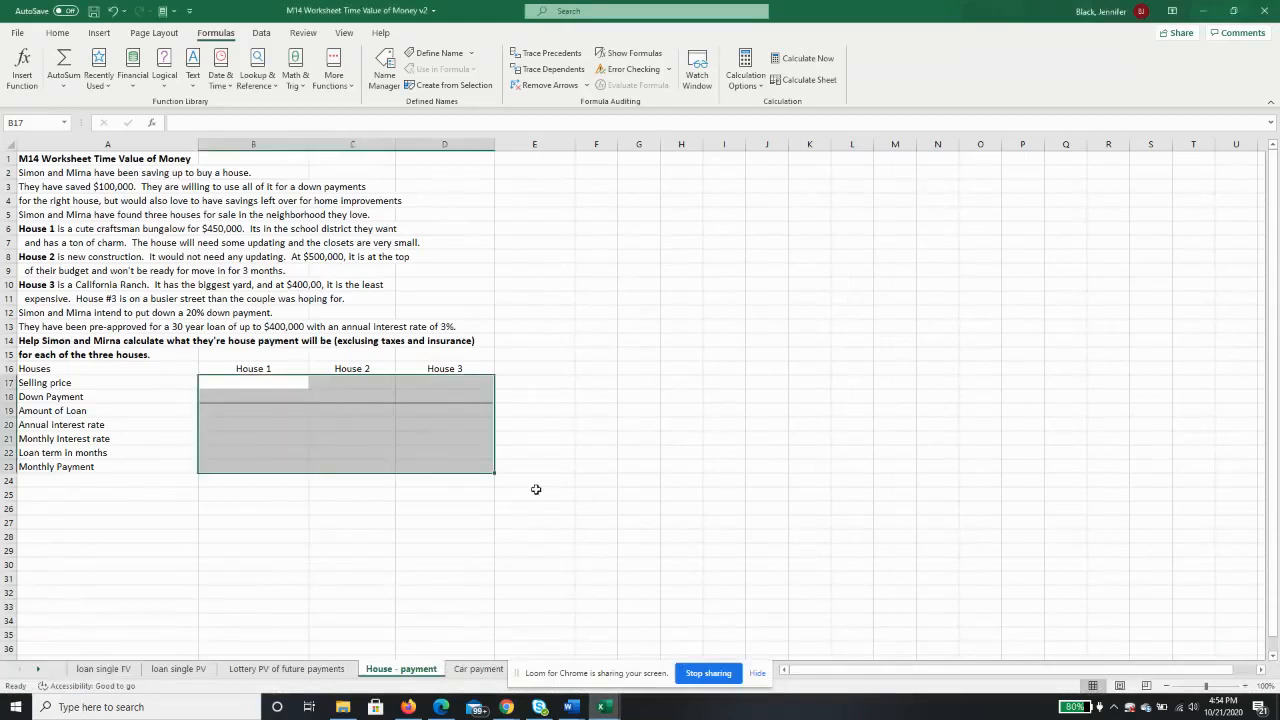
mouse_move(307, 408)
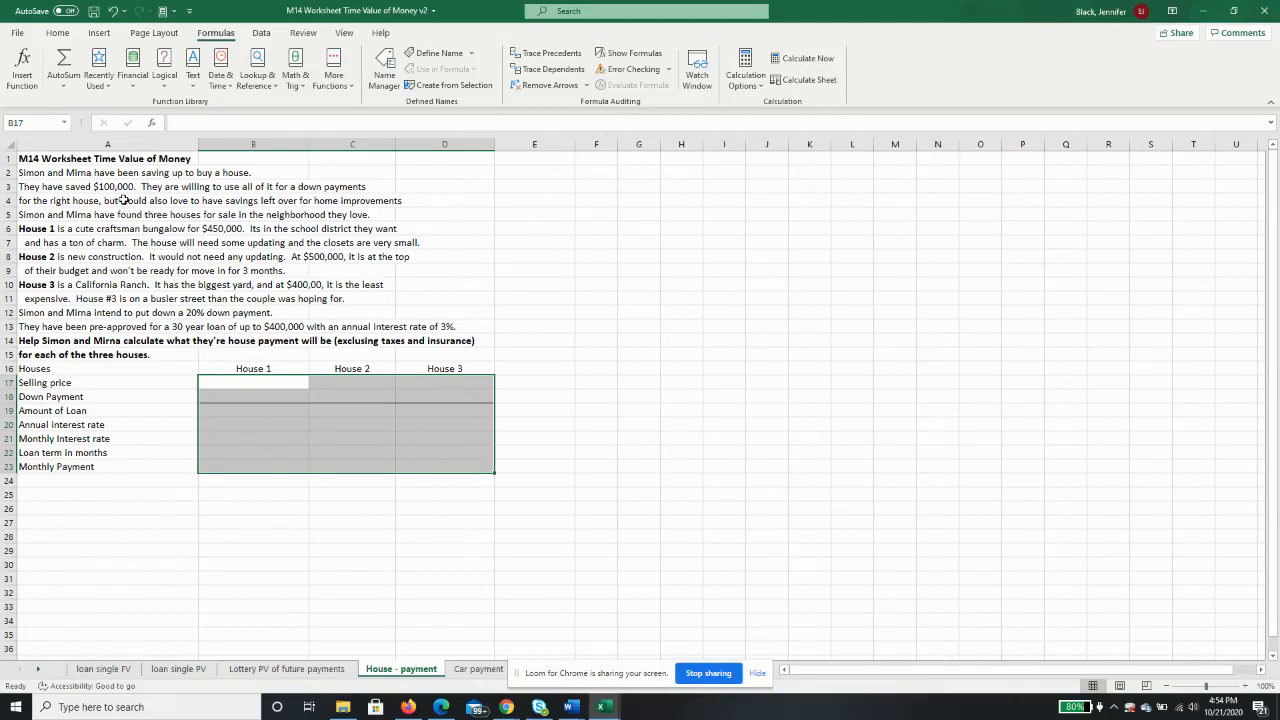
mouse_move(145, 214)
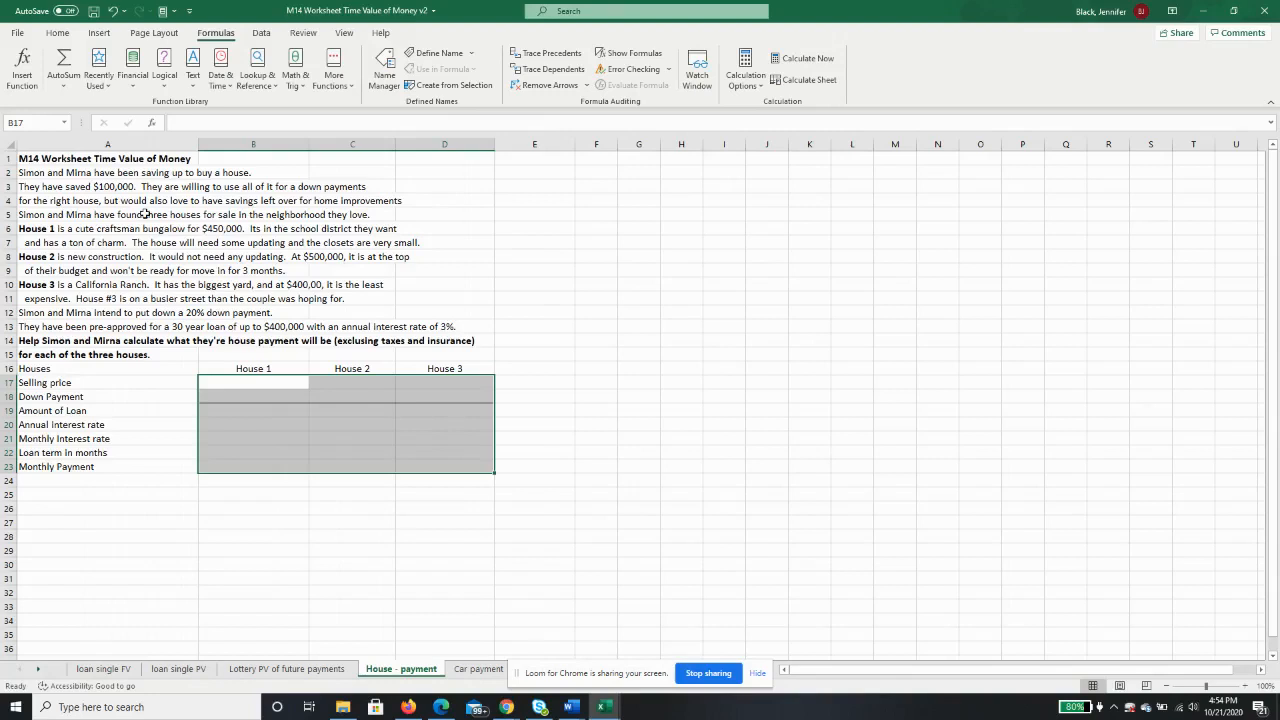
mouse_move(208, 225)
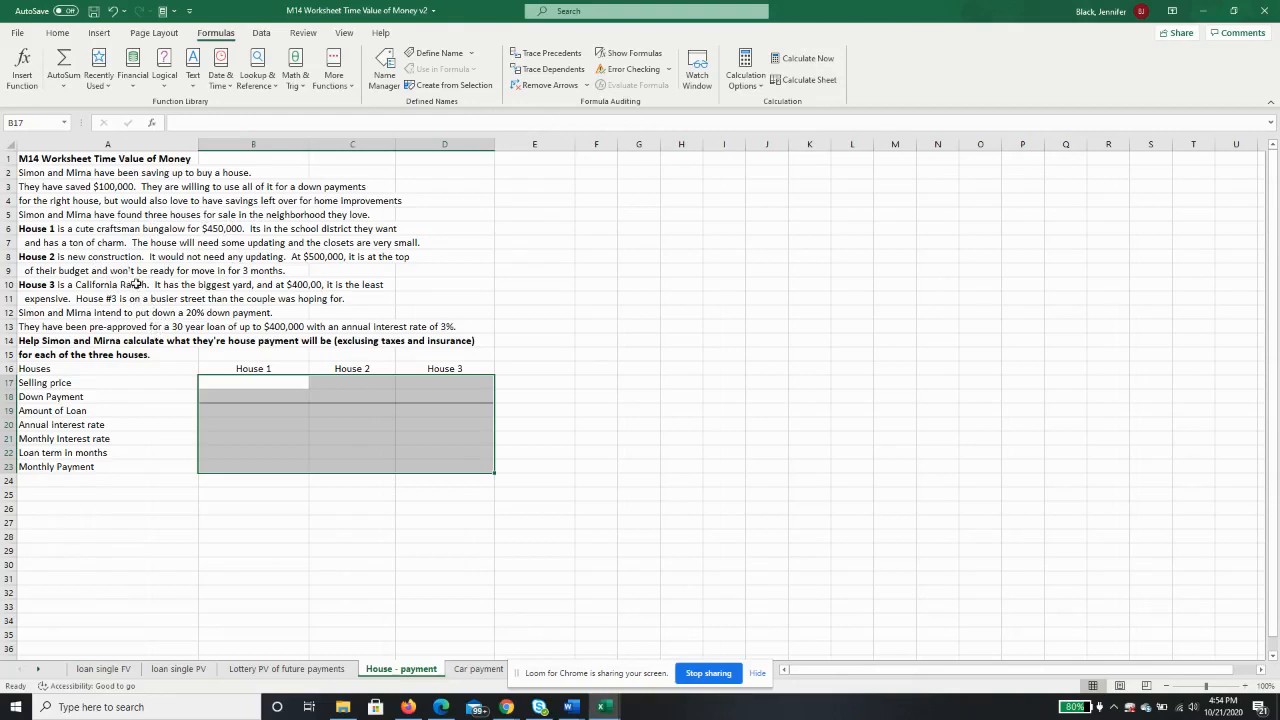
mouse_move(175, 270)
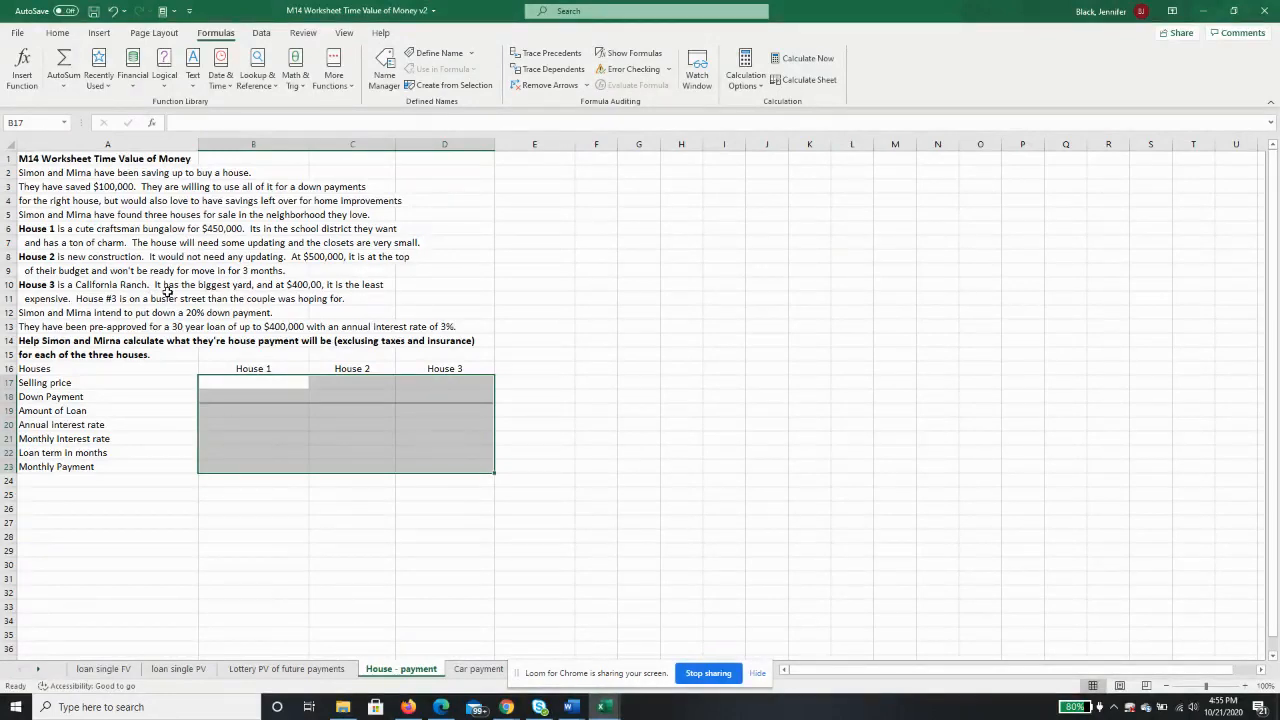
mouse_move(566, 278)
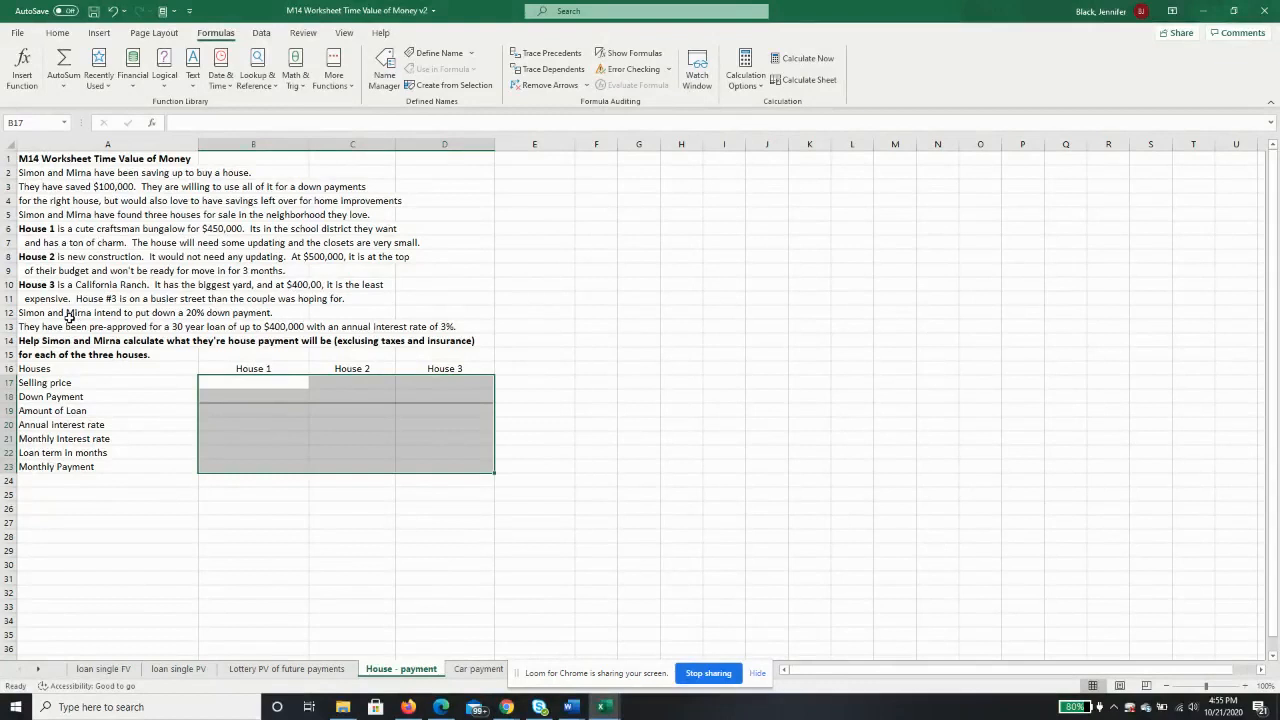
Enter selling prices 450,000, 500,000 and 400,000 in B17, C17 and D17
click(70, 326)
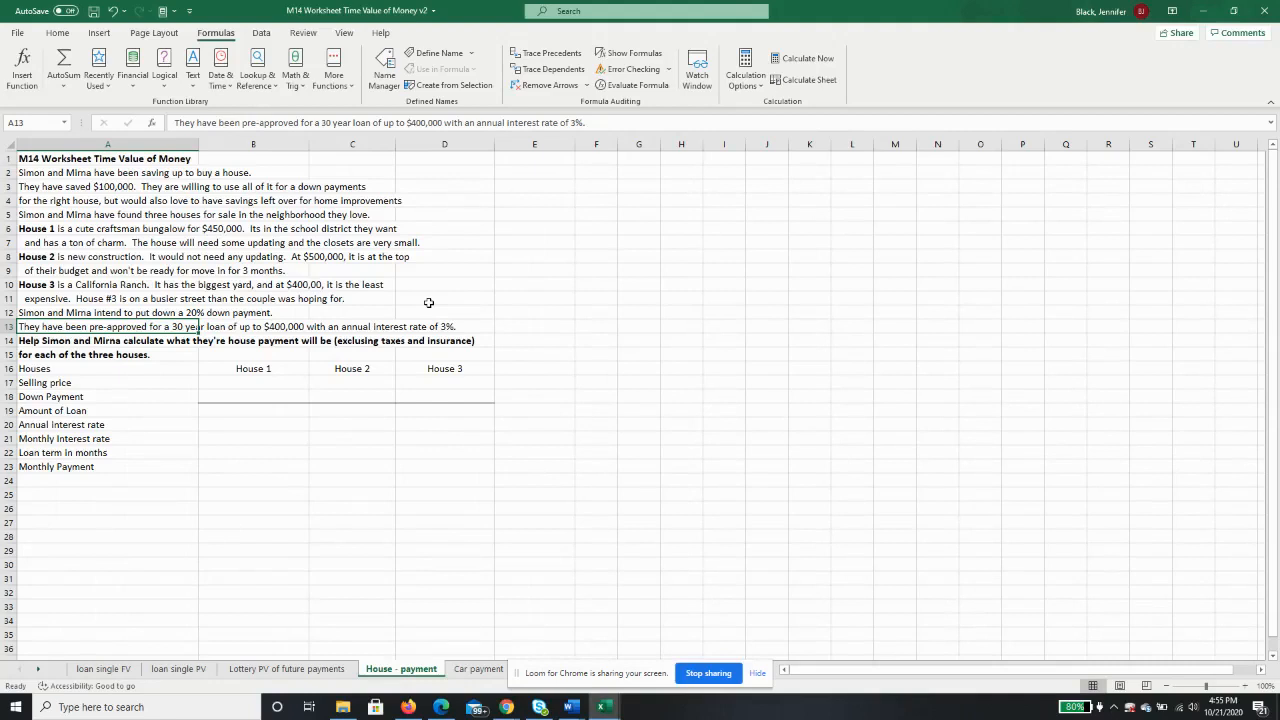
mouse_move(181, 337)
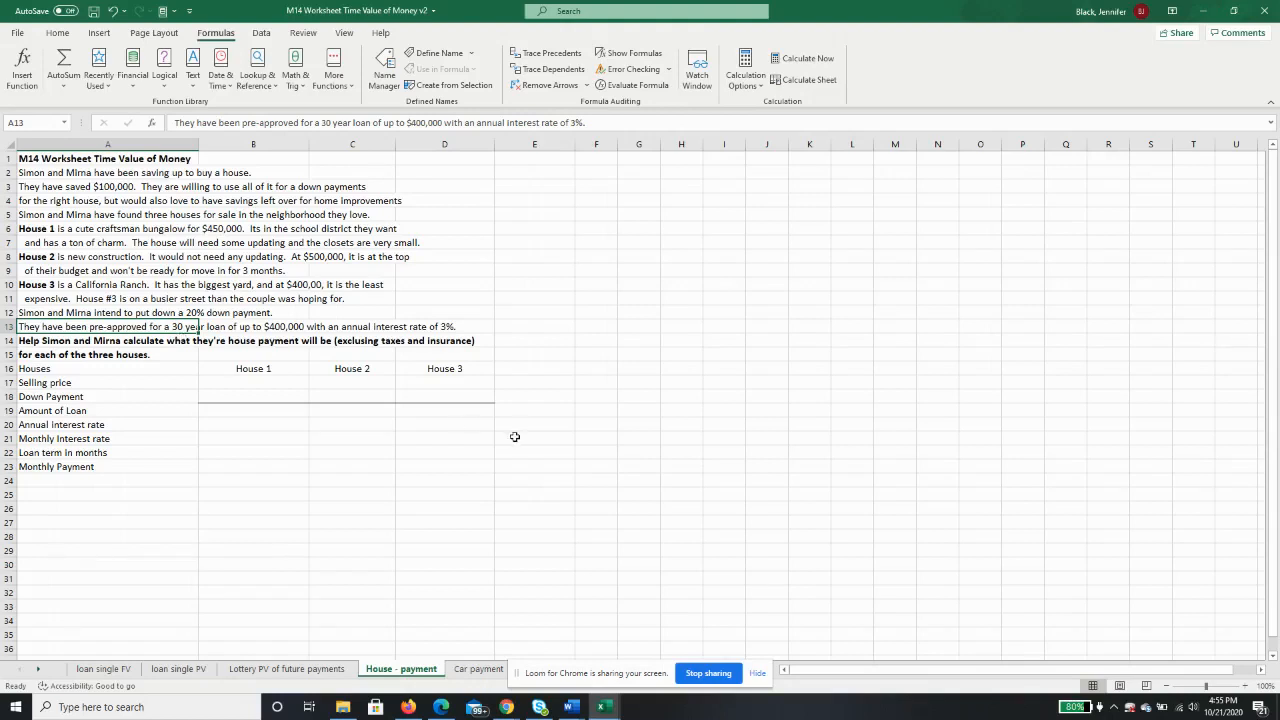
mouse_move(336, 410)
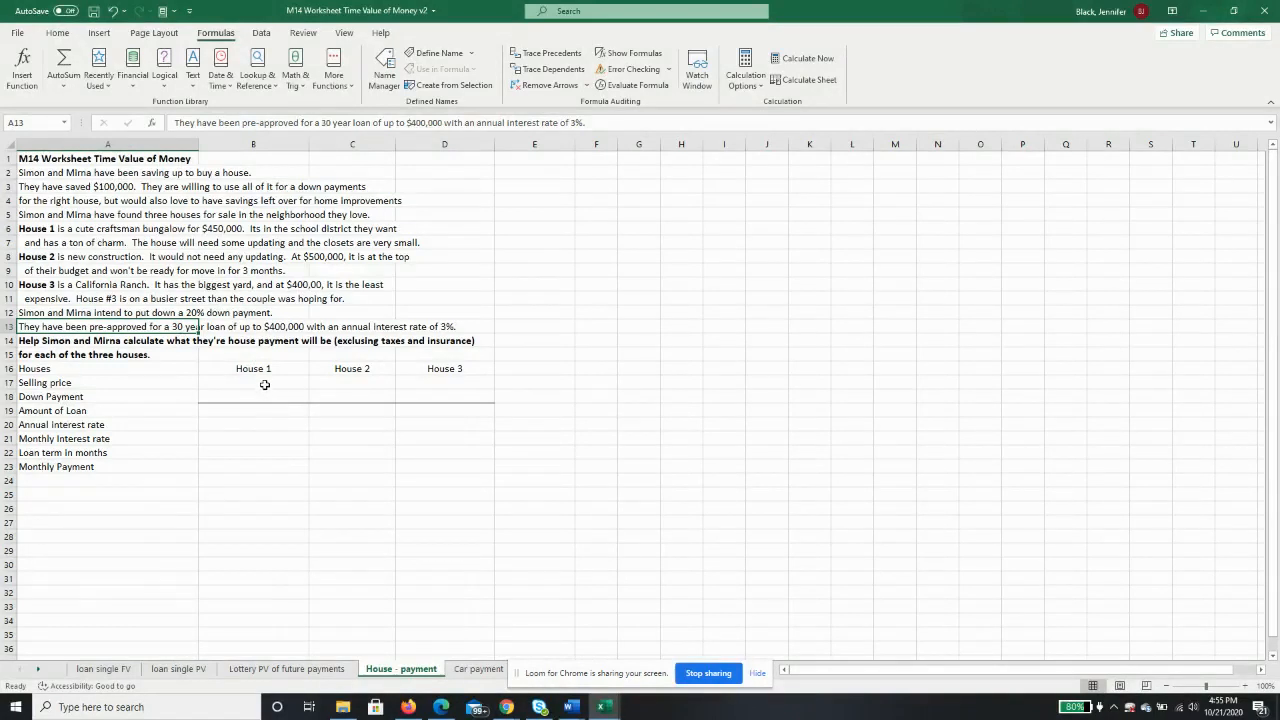
click(253, 382)
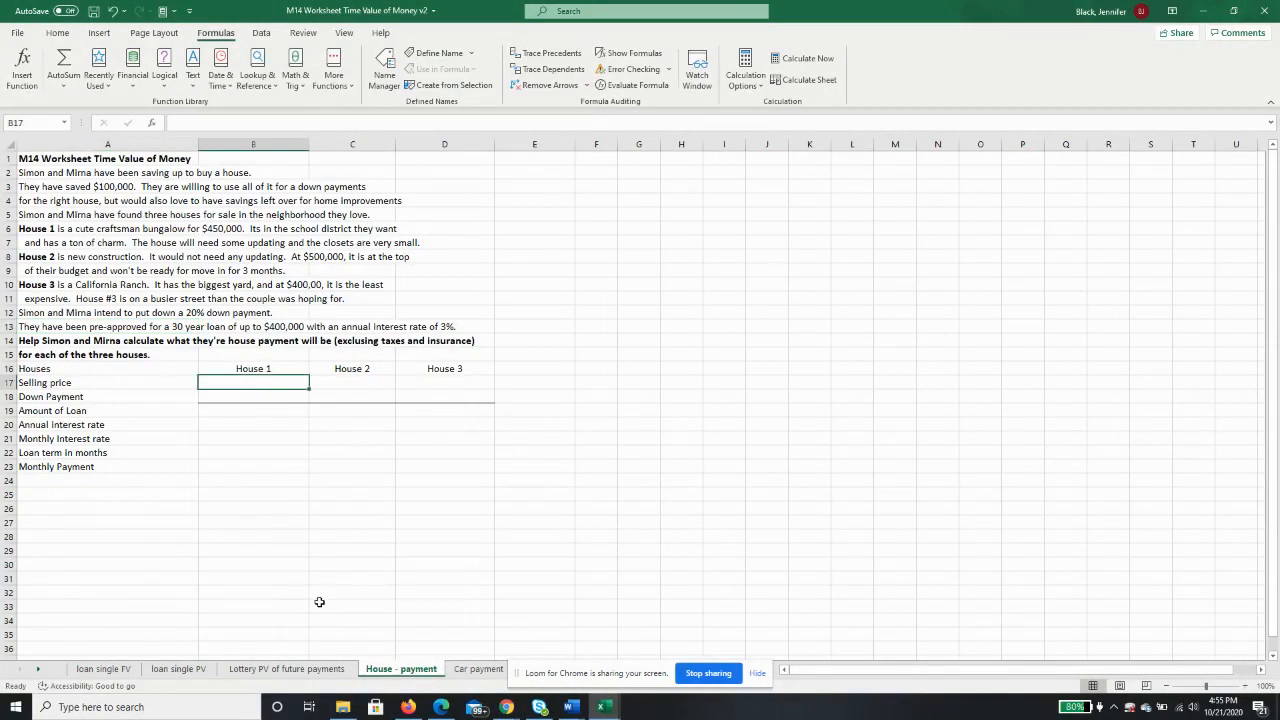
text(4500000)
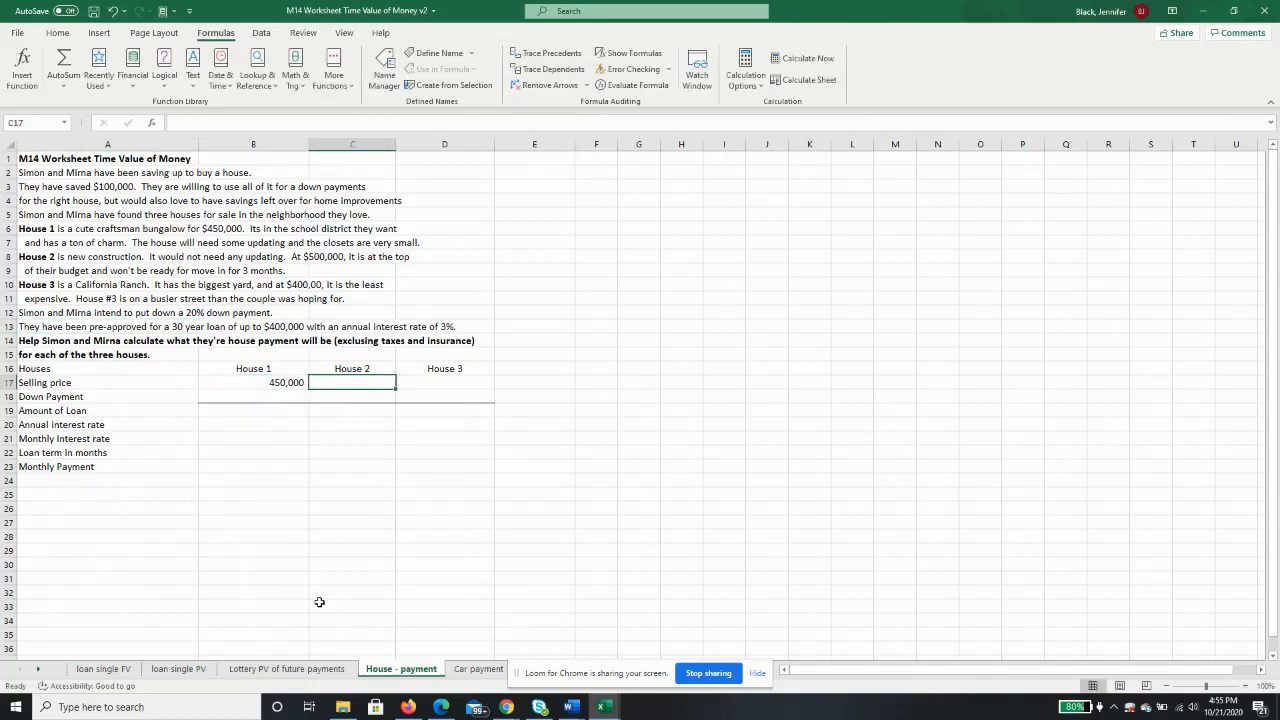
text(500,000)
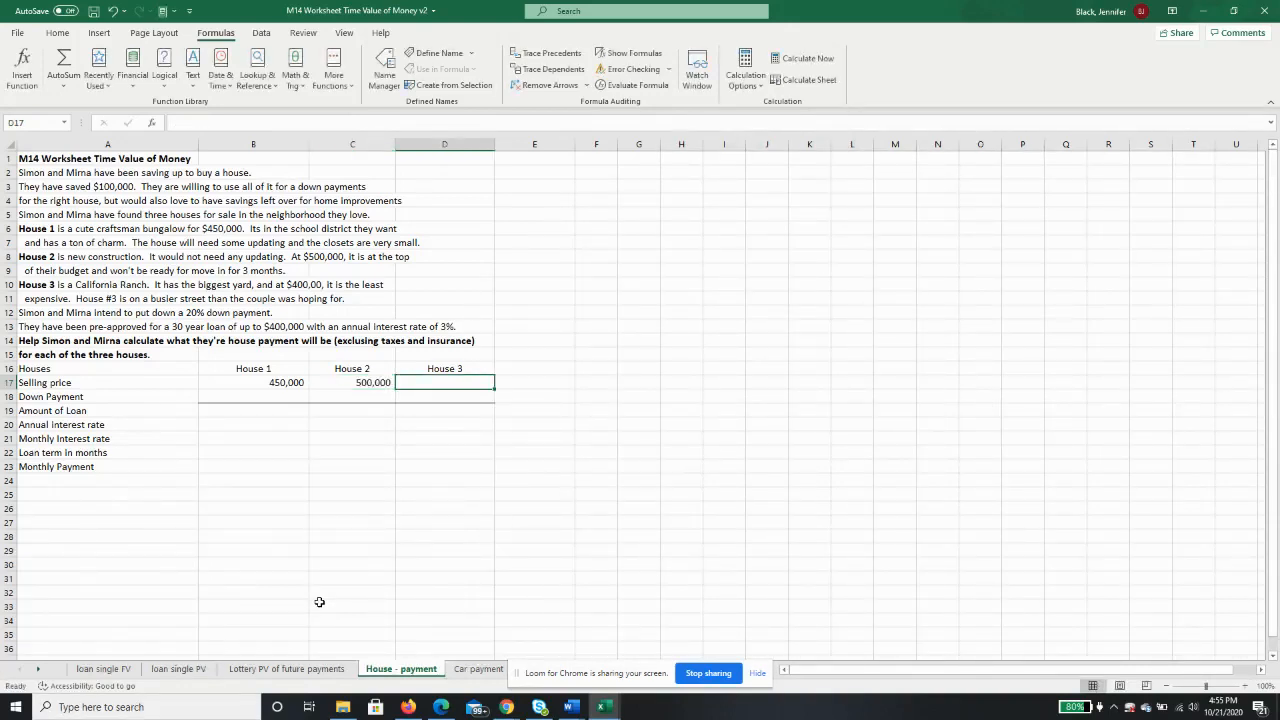
text(400000)
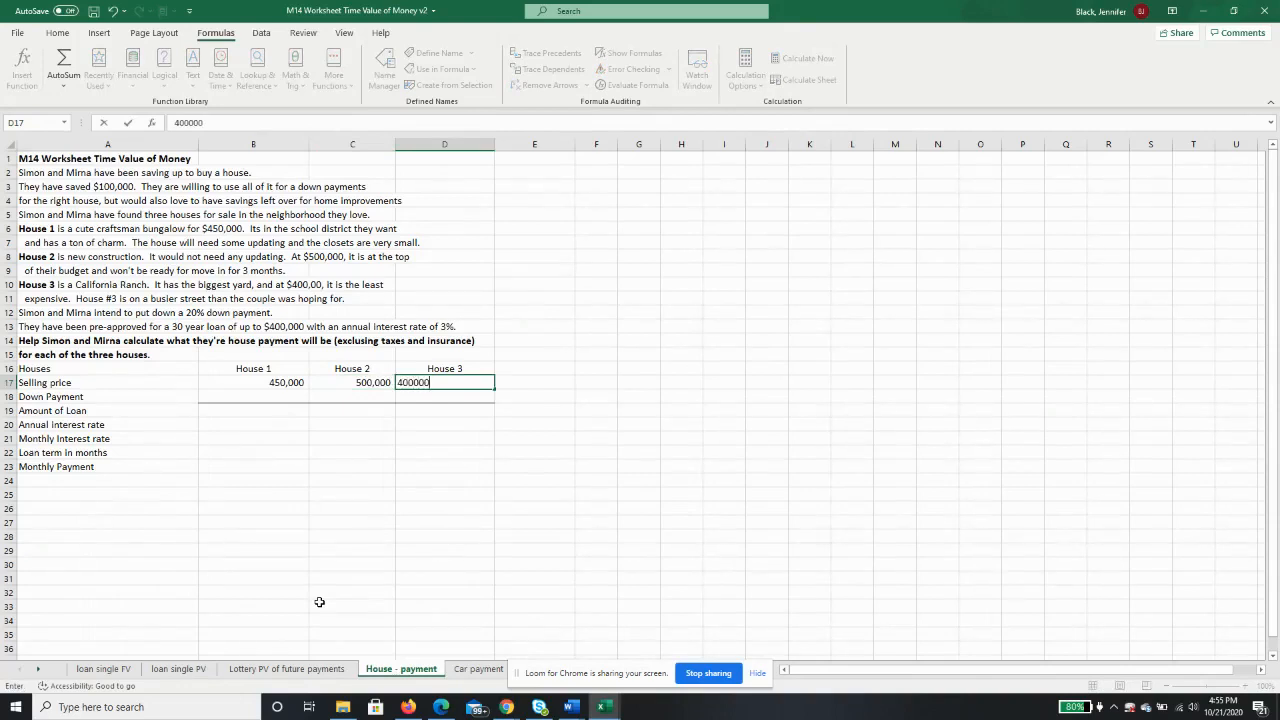
key(Enter)
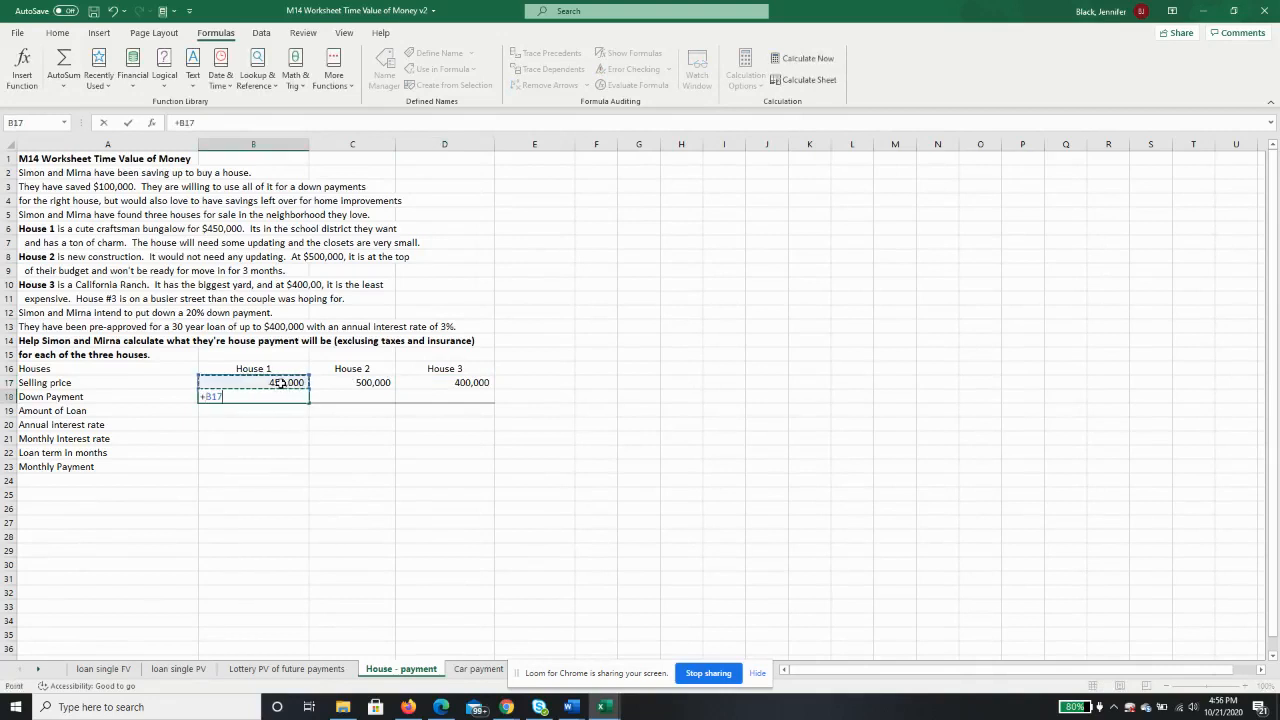
Compute House 1's 20% down payment with =B17*0.2 and copy it to Houses 2 and 3
text(*)
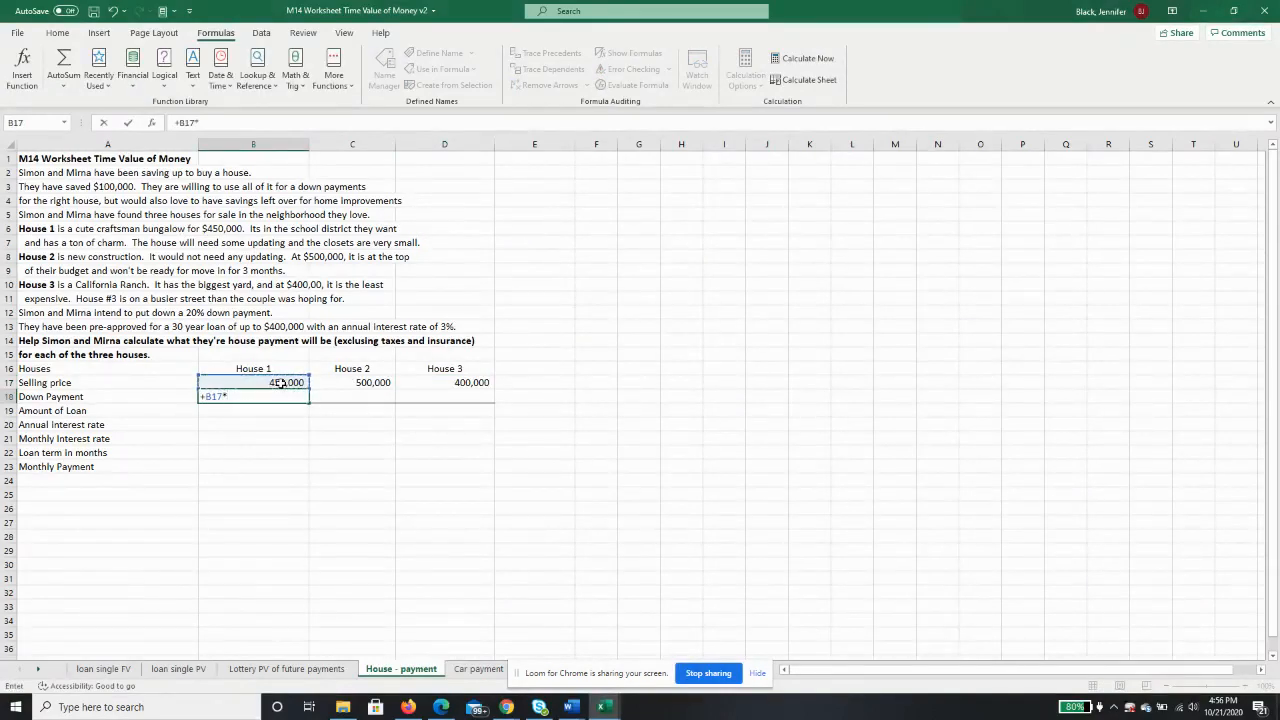
key(enter)
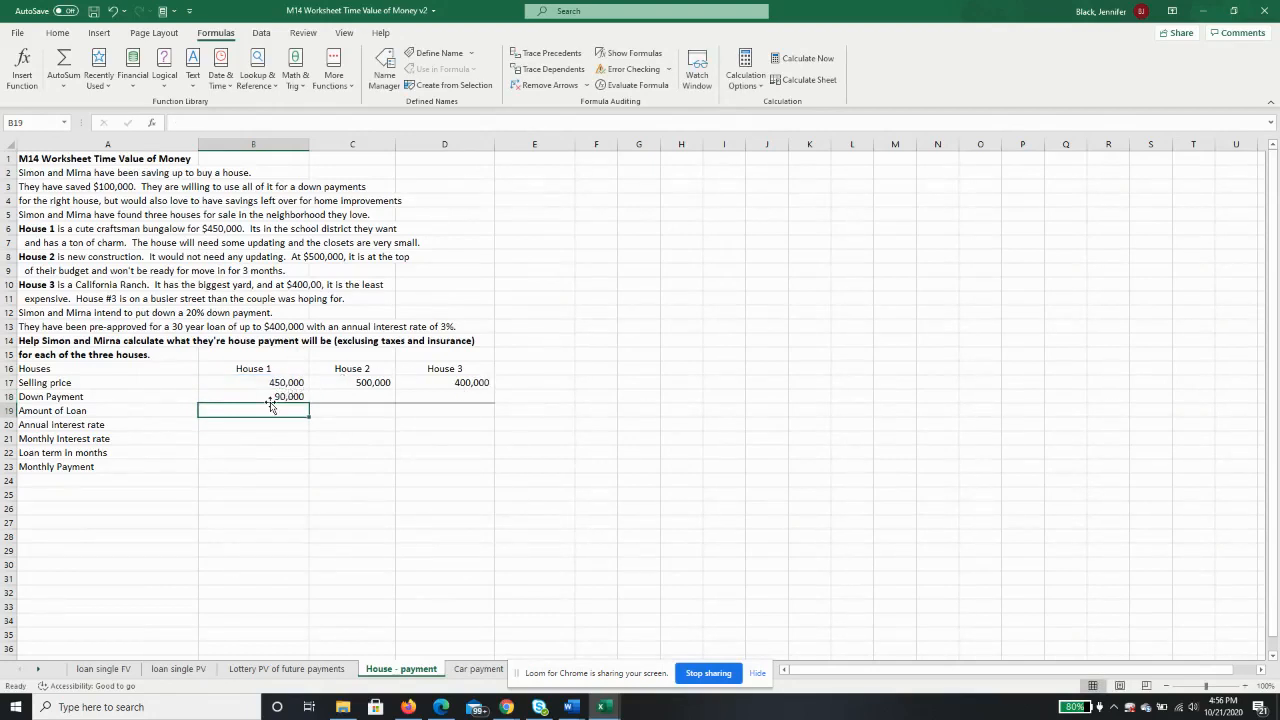
right_click(288, 396)
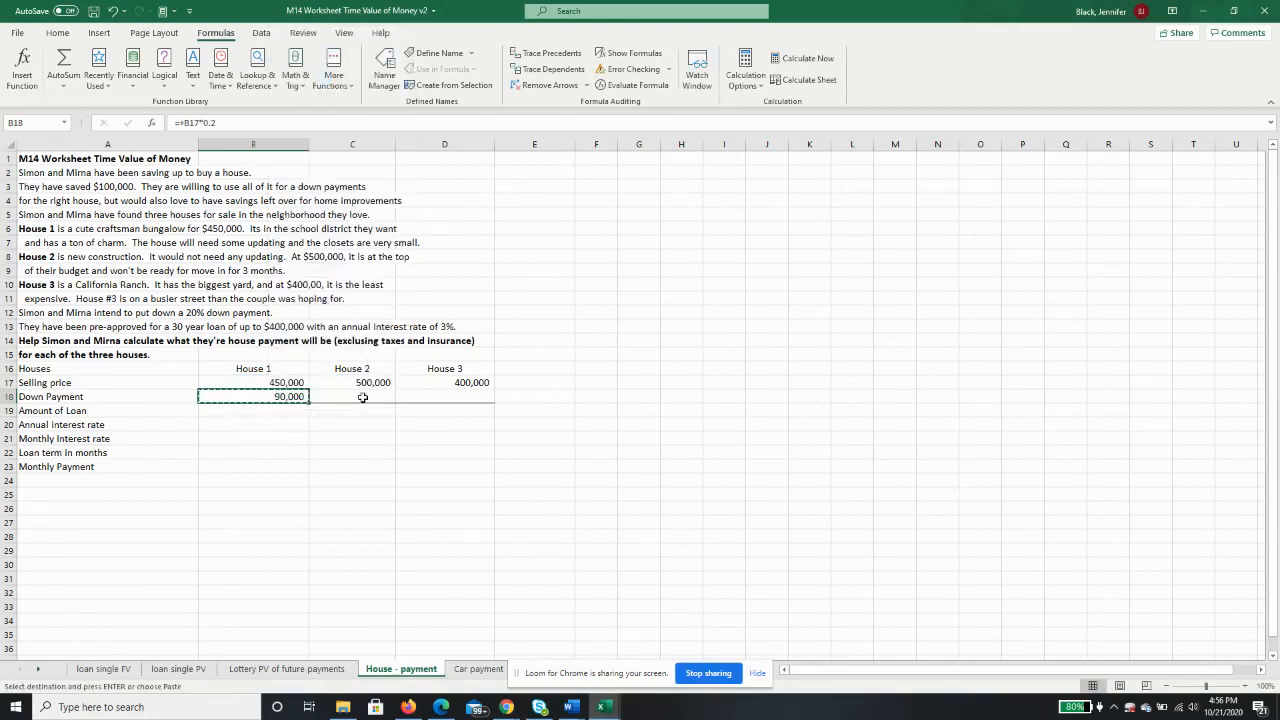
right_click(352, 396)
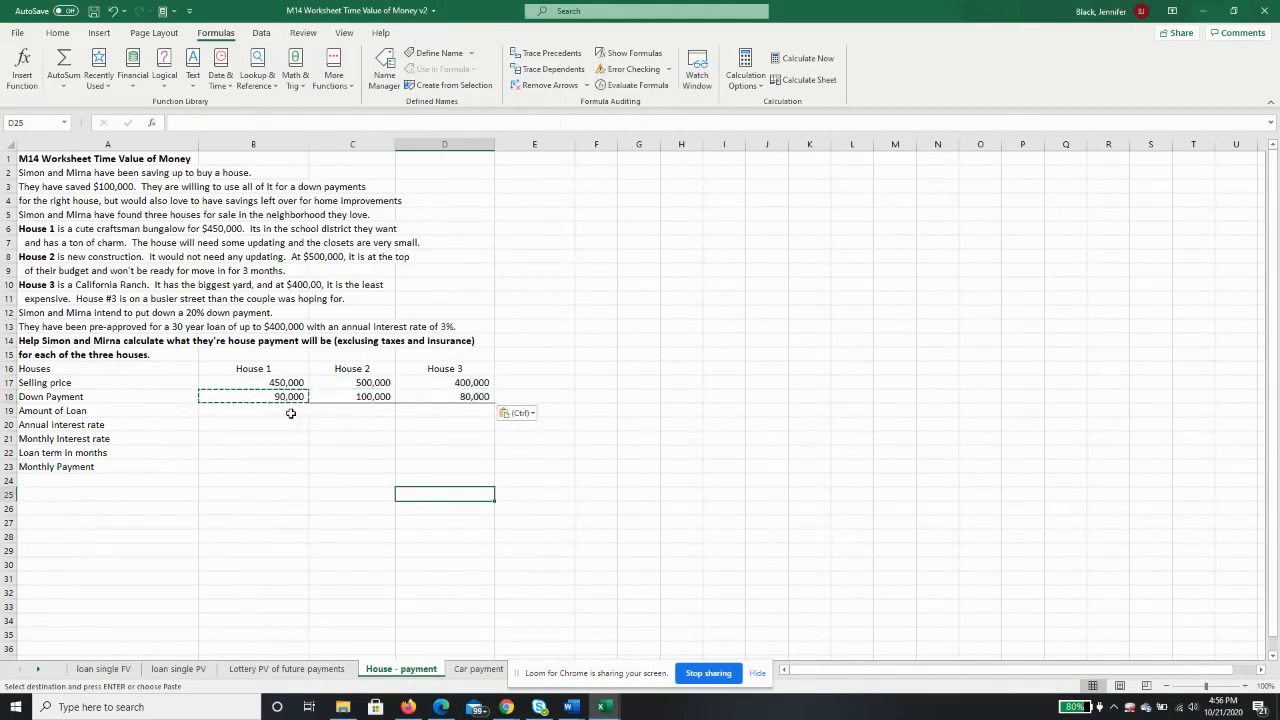
Copy House 1's loan amount formula =B17-B18 across to get loans for Houses 2 and 3
click(253, 410)
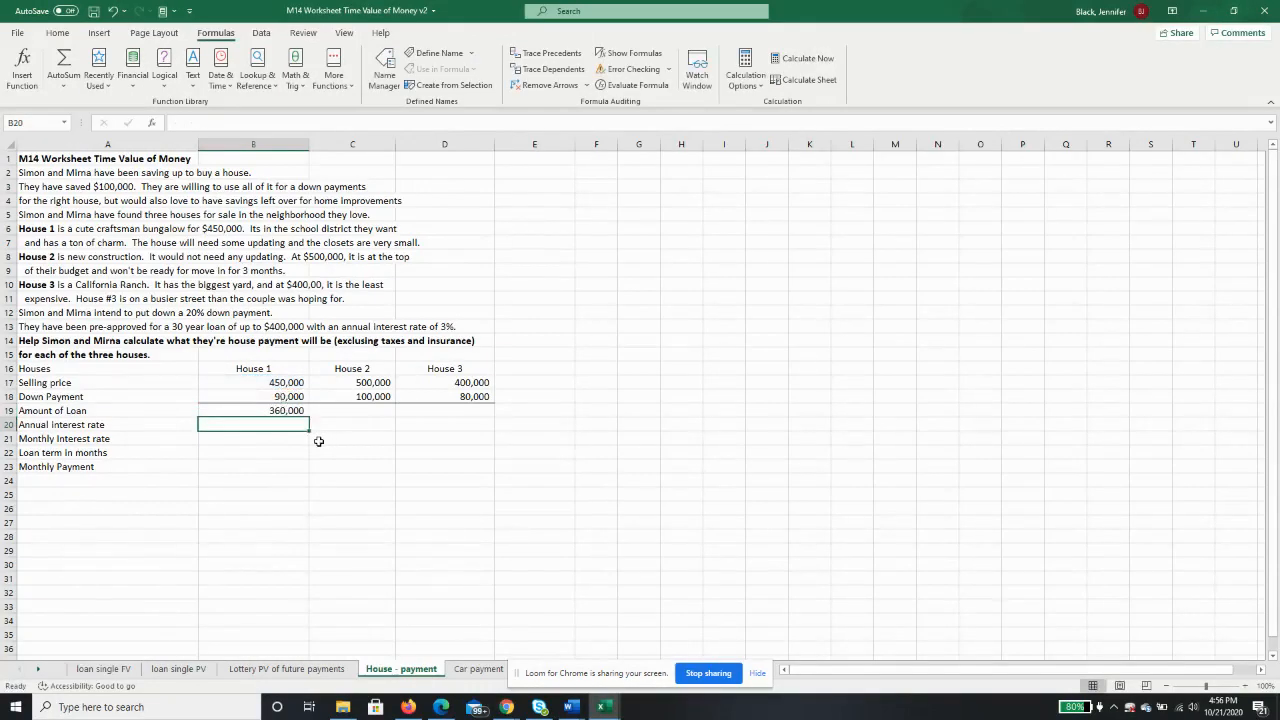
right_click(253, 410)
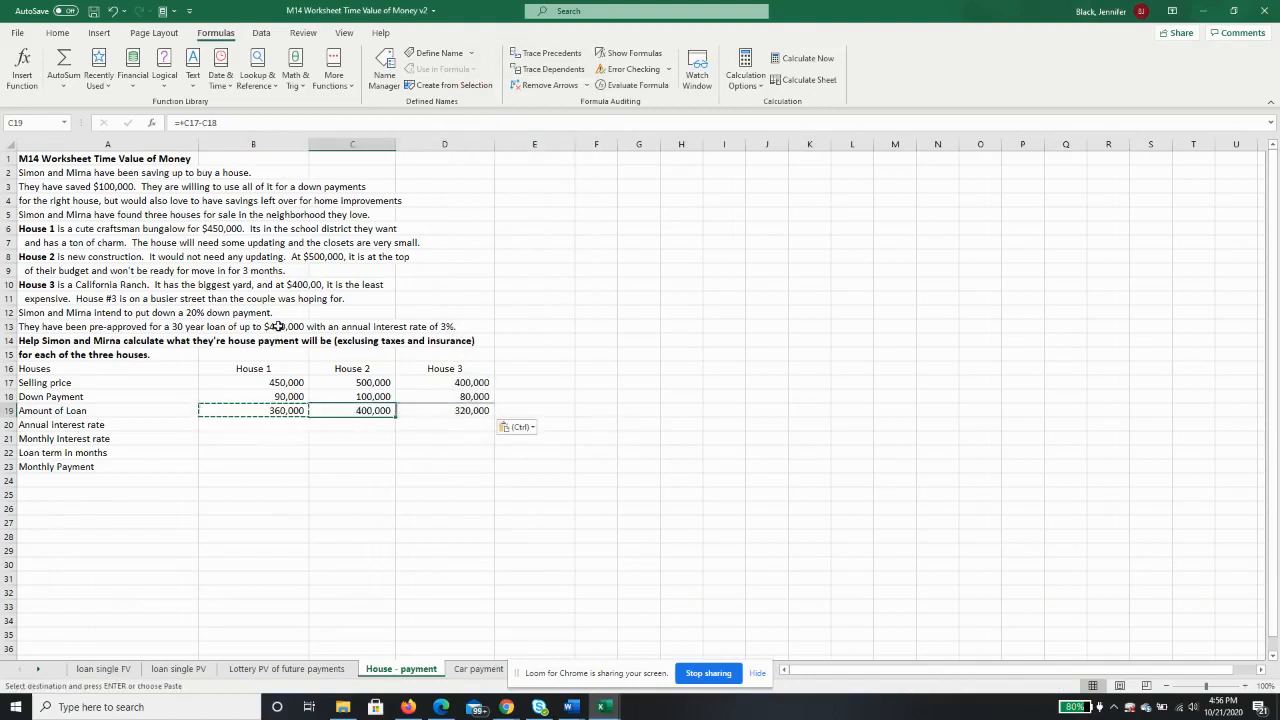
click(444, 410)
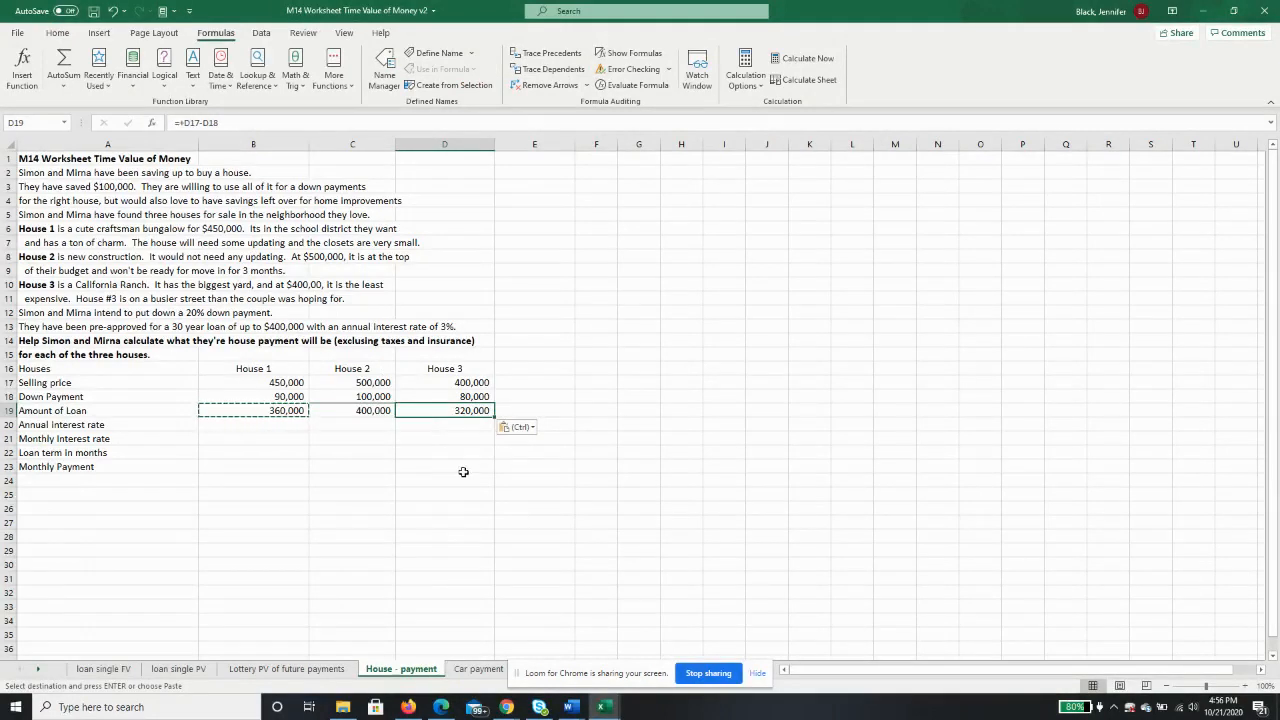
click(253, 424)
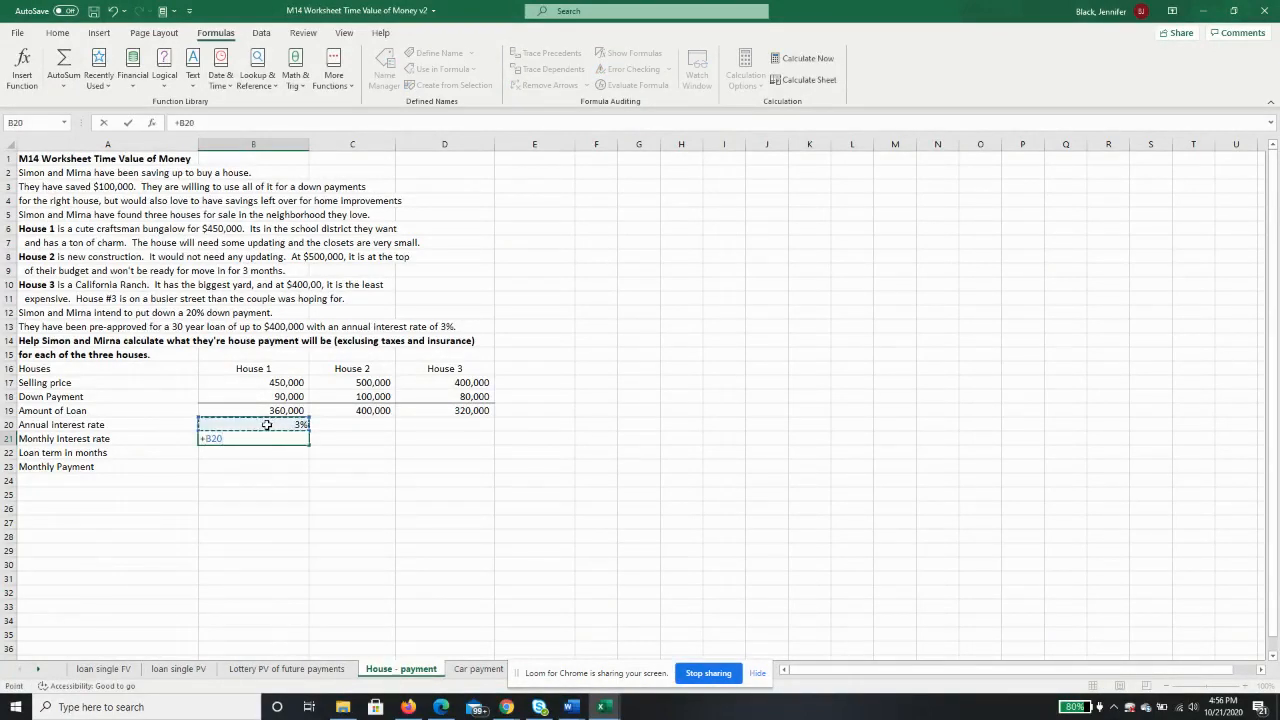
Enter 3% rate, =B20/12 monthly rate and =30*12 term, then copy them to Houses 2 and 3
text(/12)
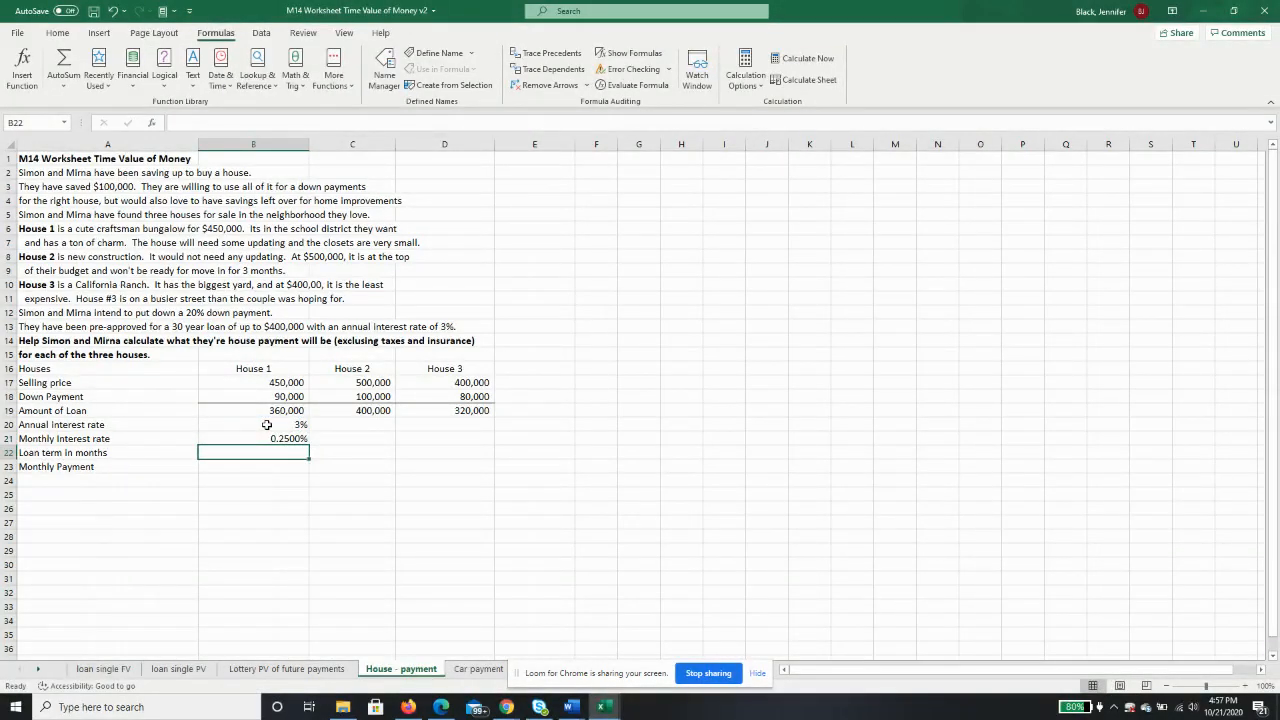
text(=)
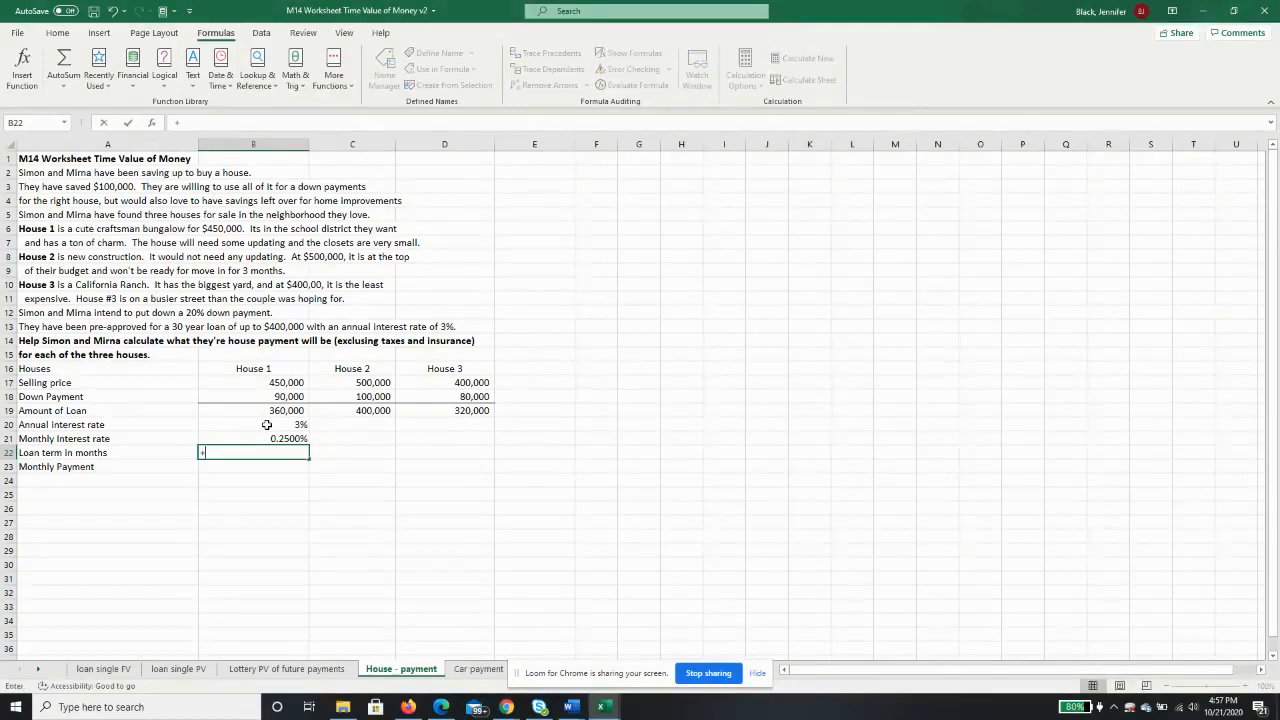
text(30*)
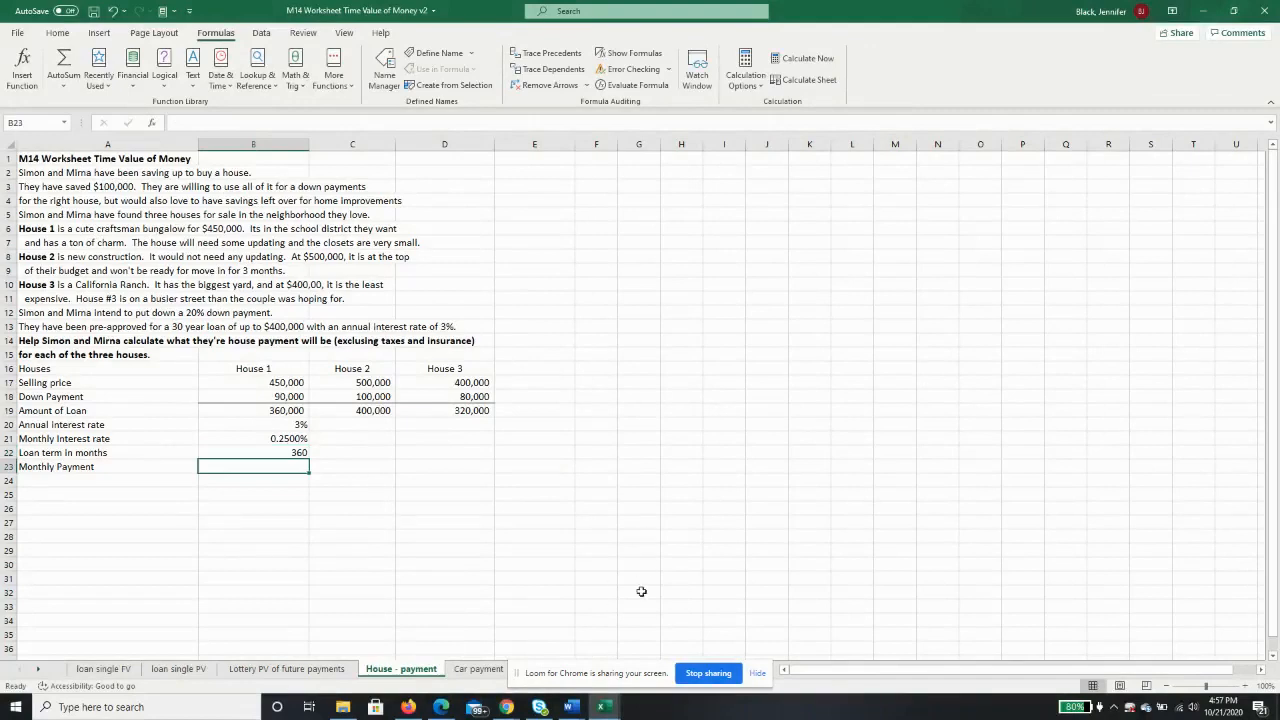
mouse_move(441, 497)
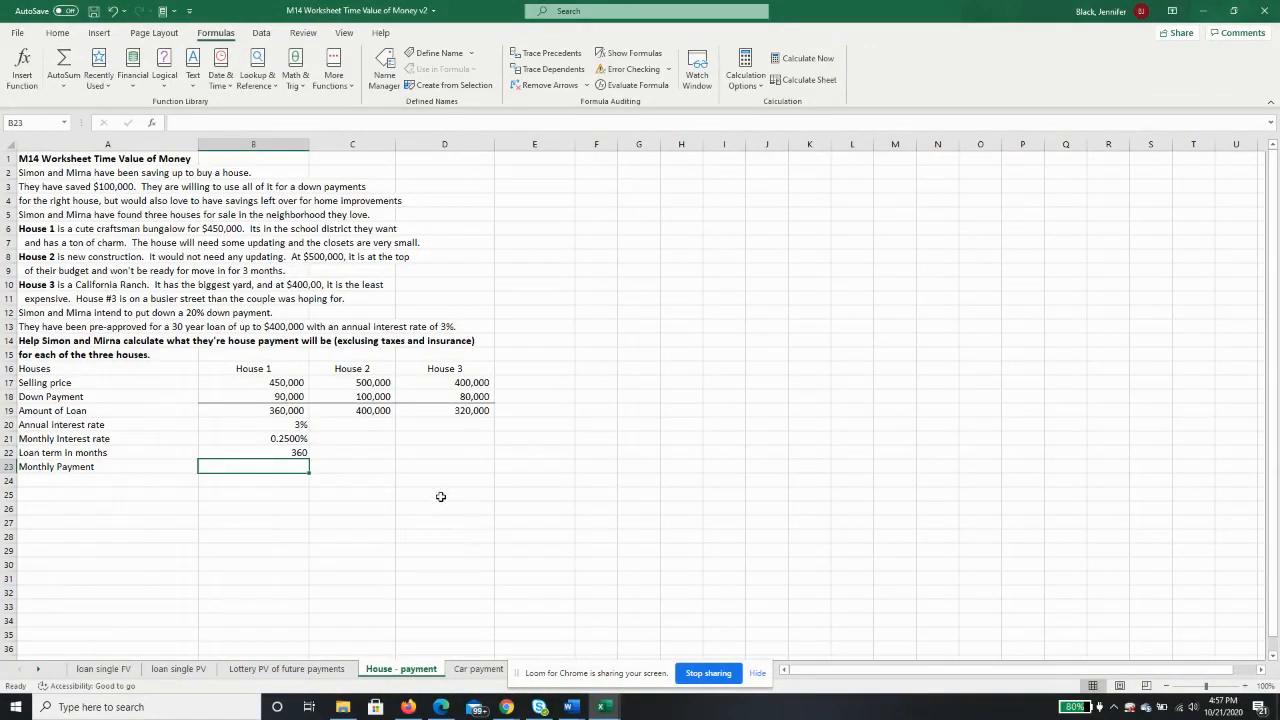
mouse_move(293, 424)
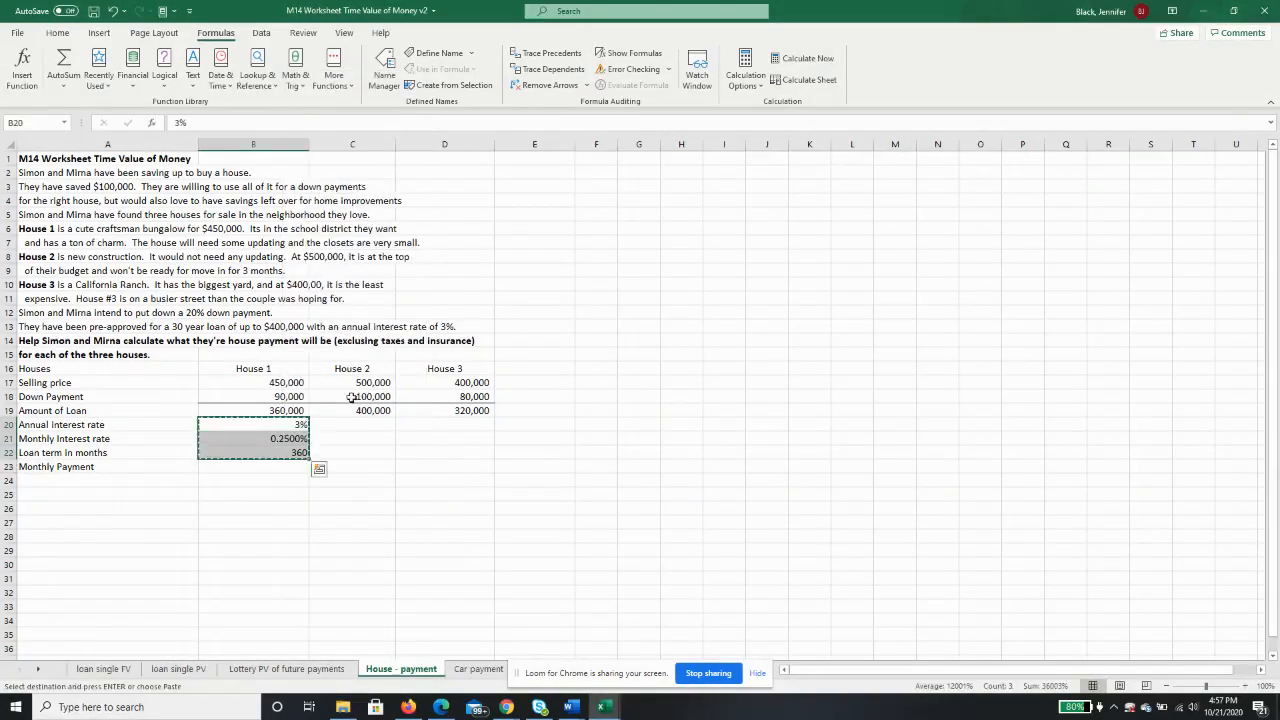
right_click(352, 424)
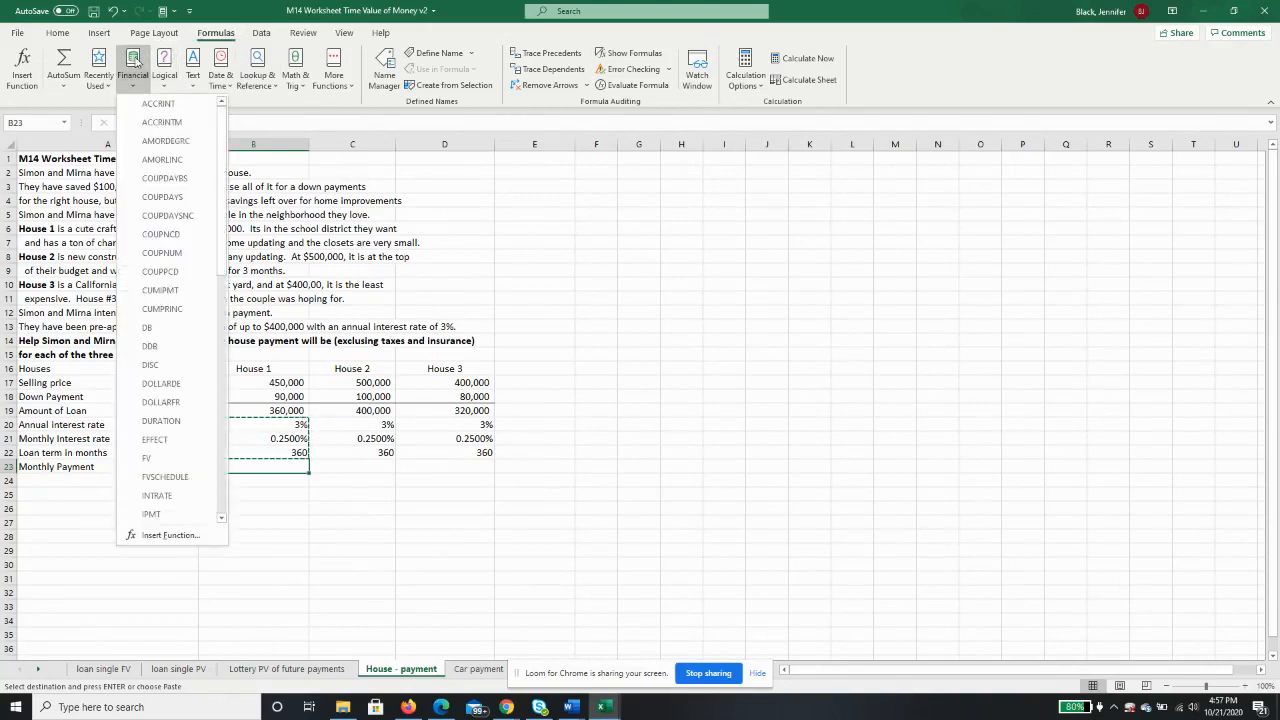
Choose PMT from the Financial function list for cell B23
scroll(down, 3)
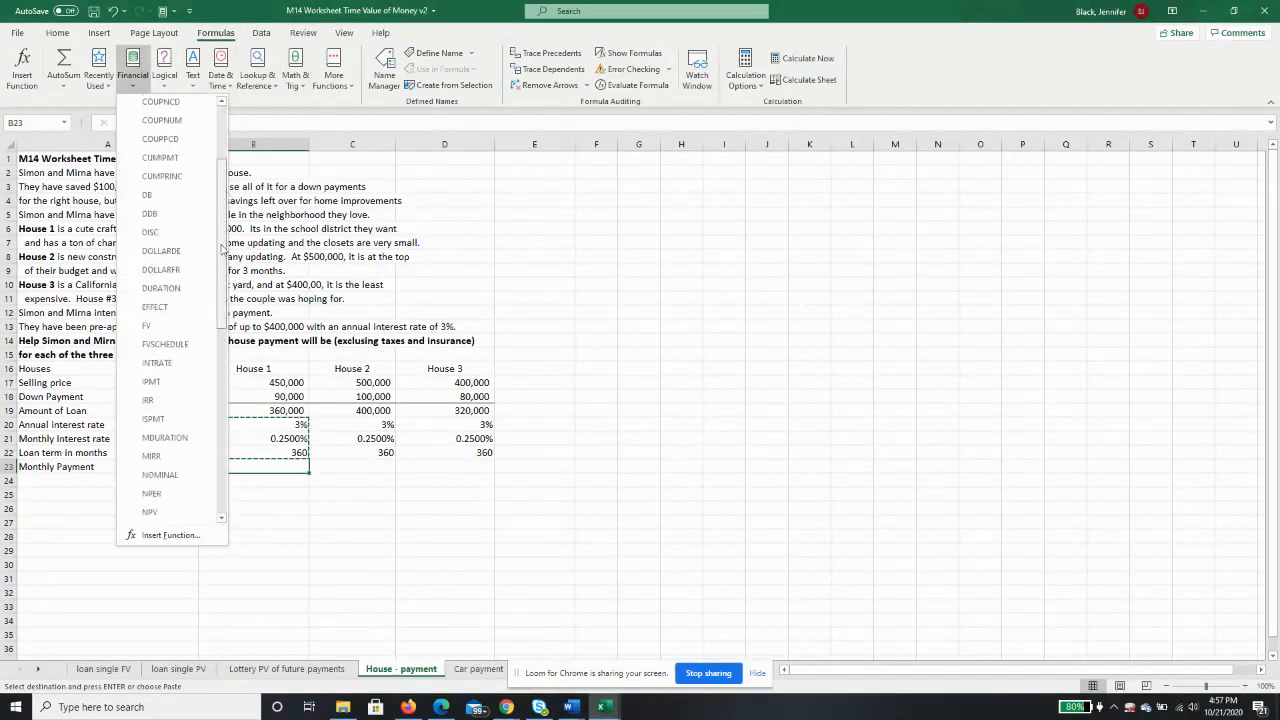
scroll(down, 3)
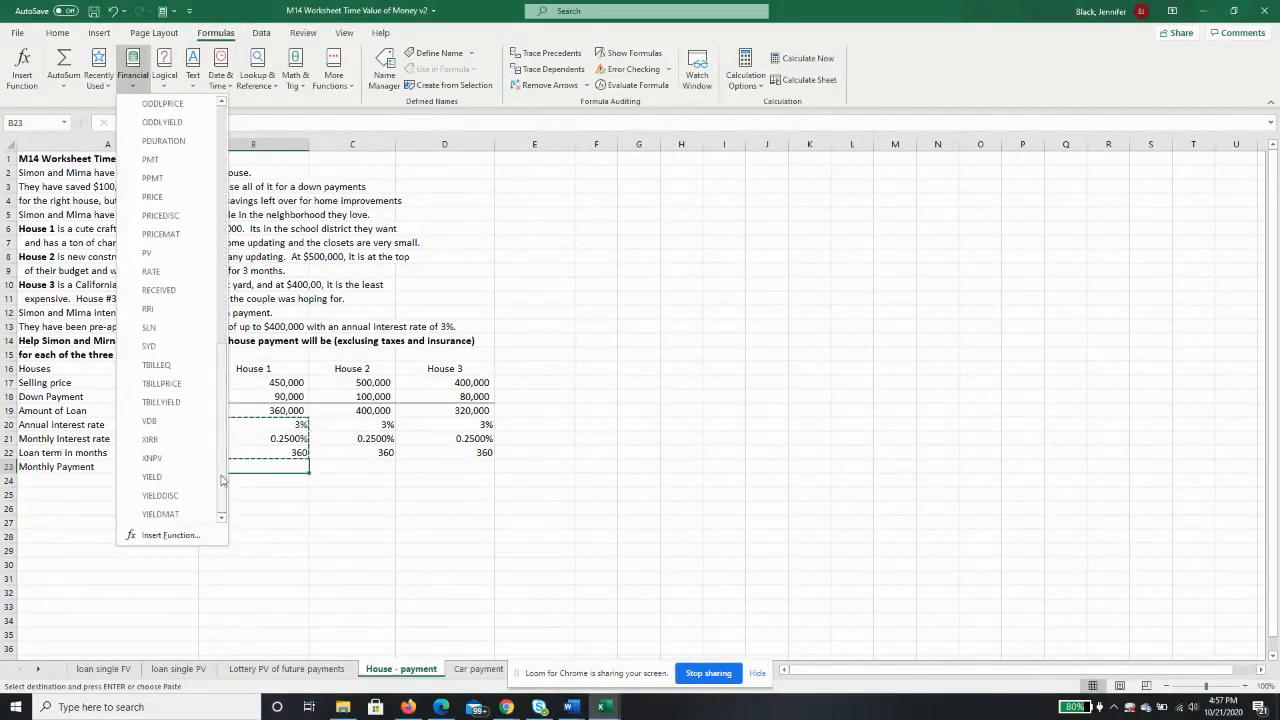
mouse_move(150, 160)
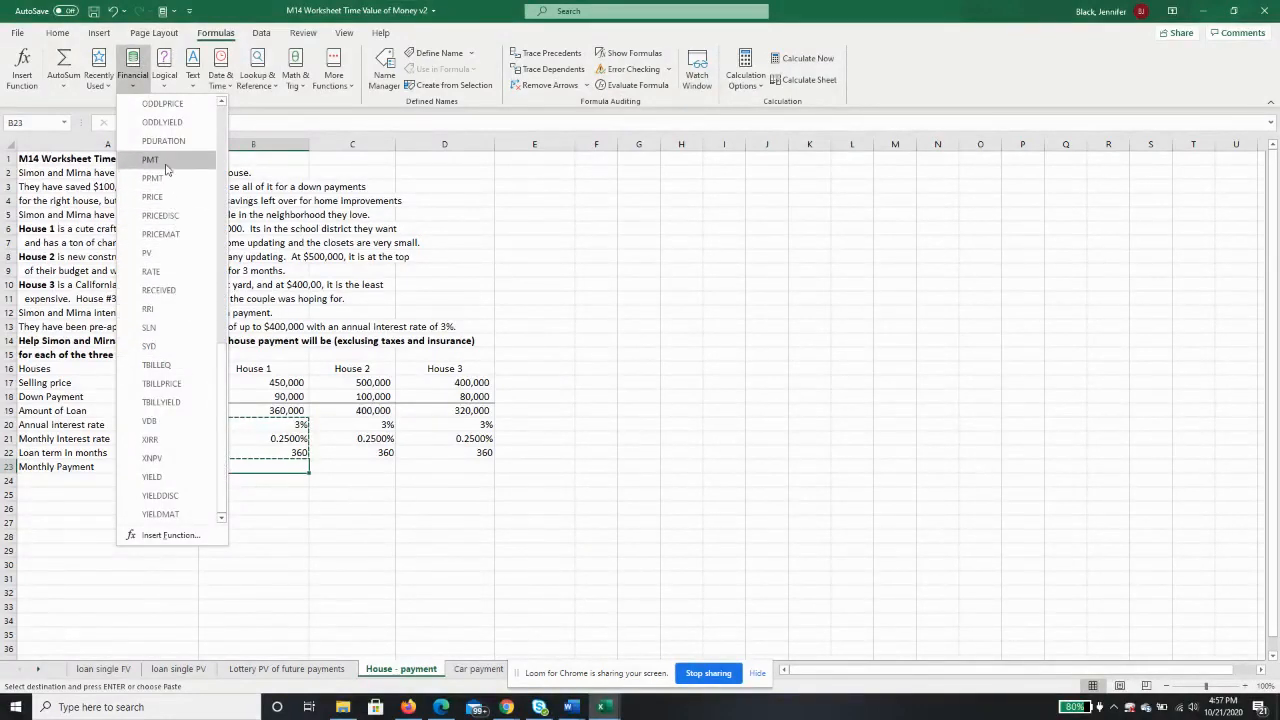
click(149, 159)
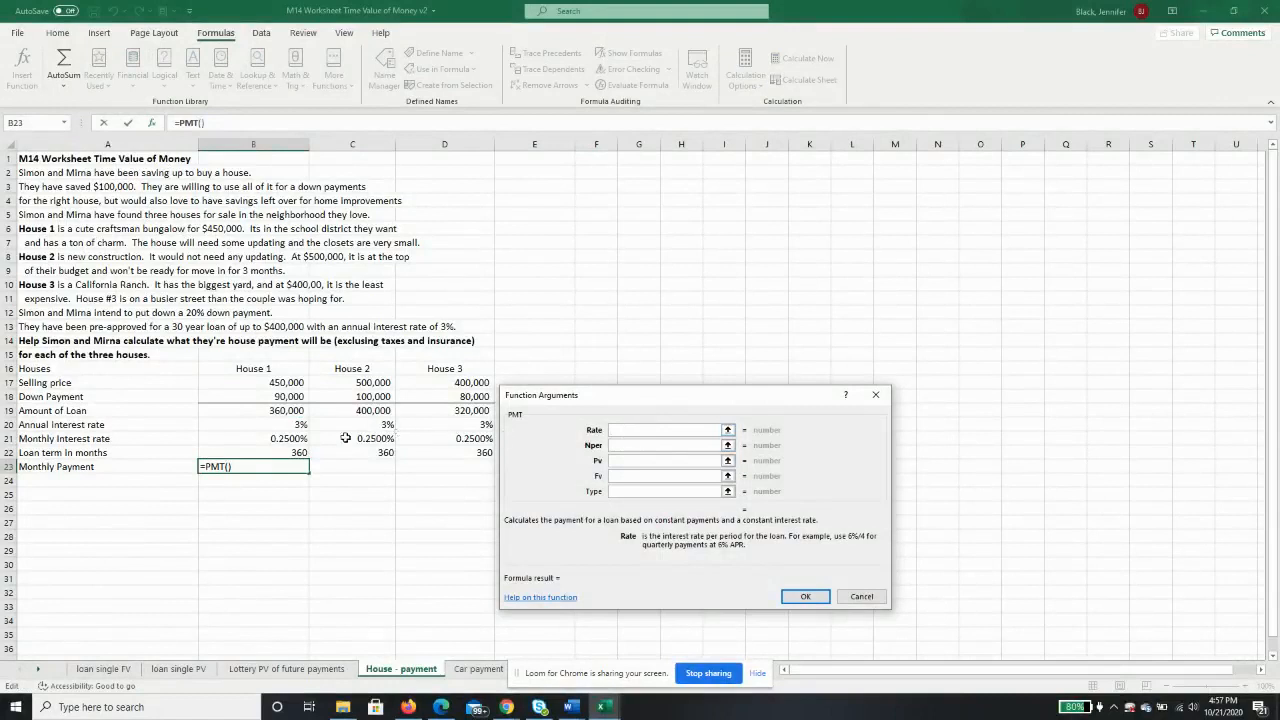
Fill the PMT arguments Rate B21, Nper B22, Pv B19 to get ($1,517.77)
click(288, 438)
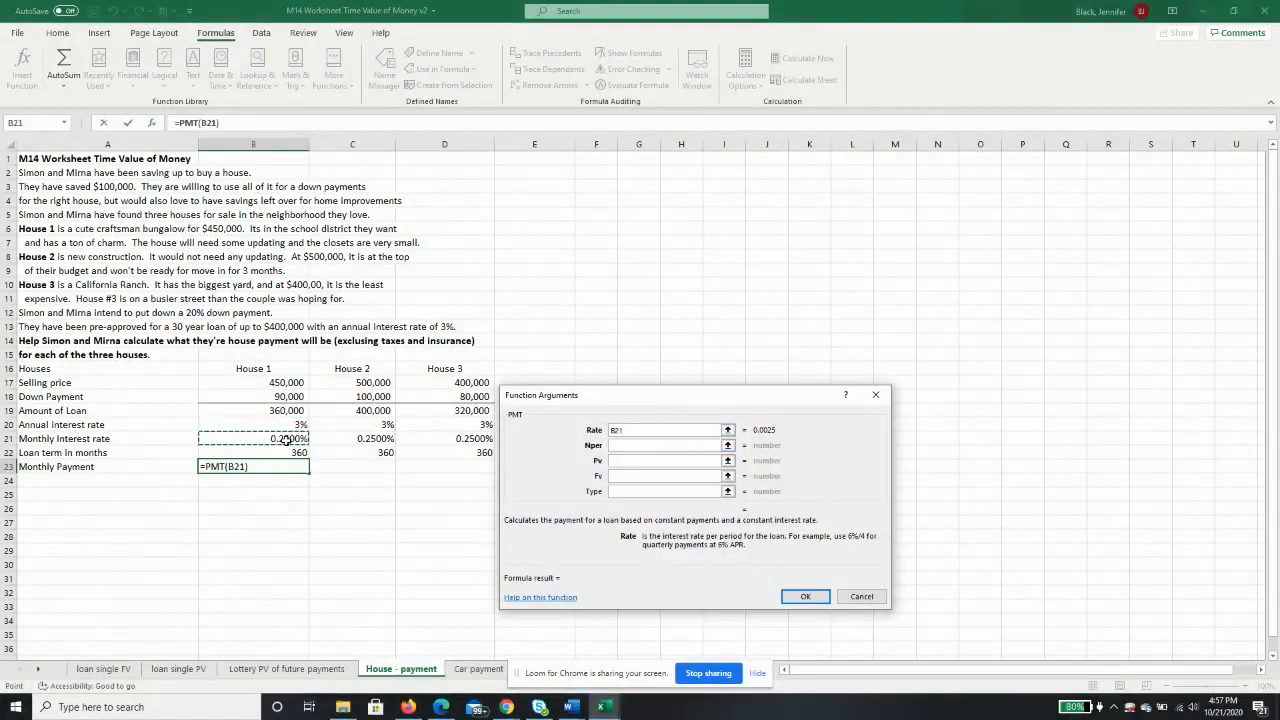
click(665, 445)
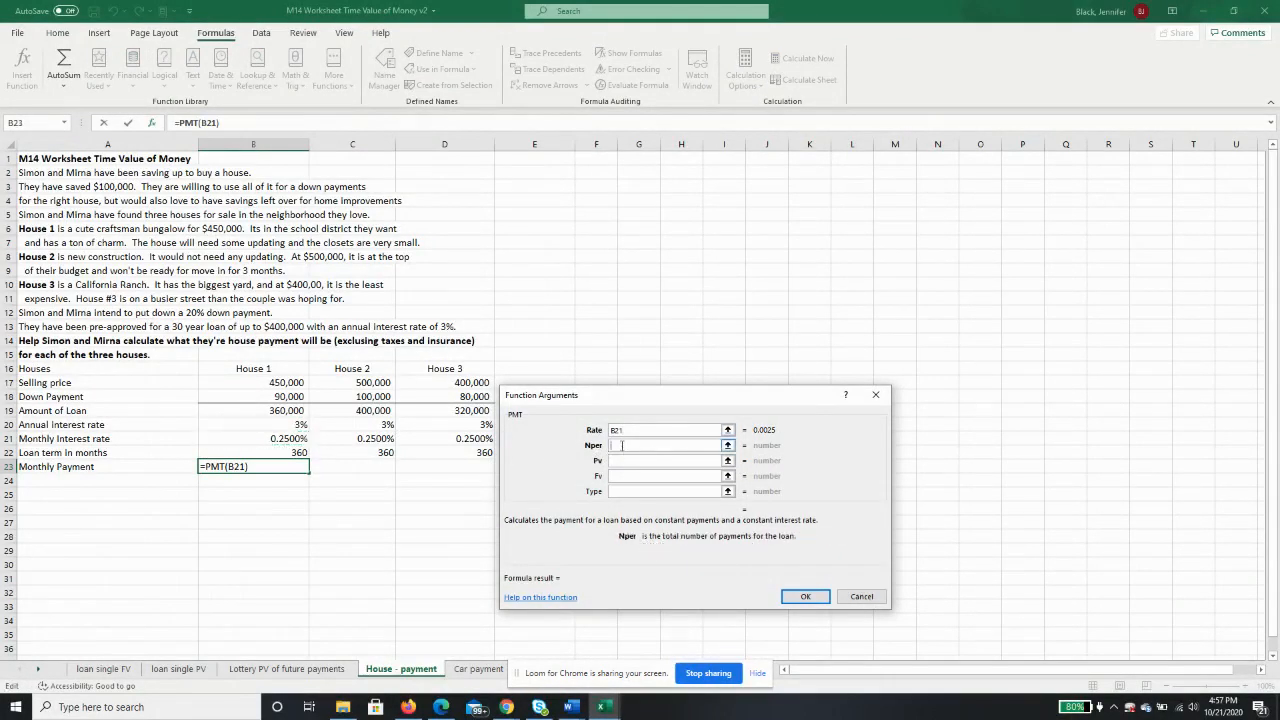
click(253, 452)
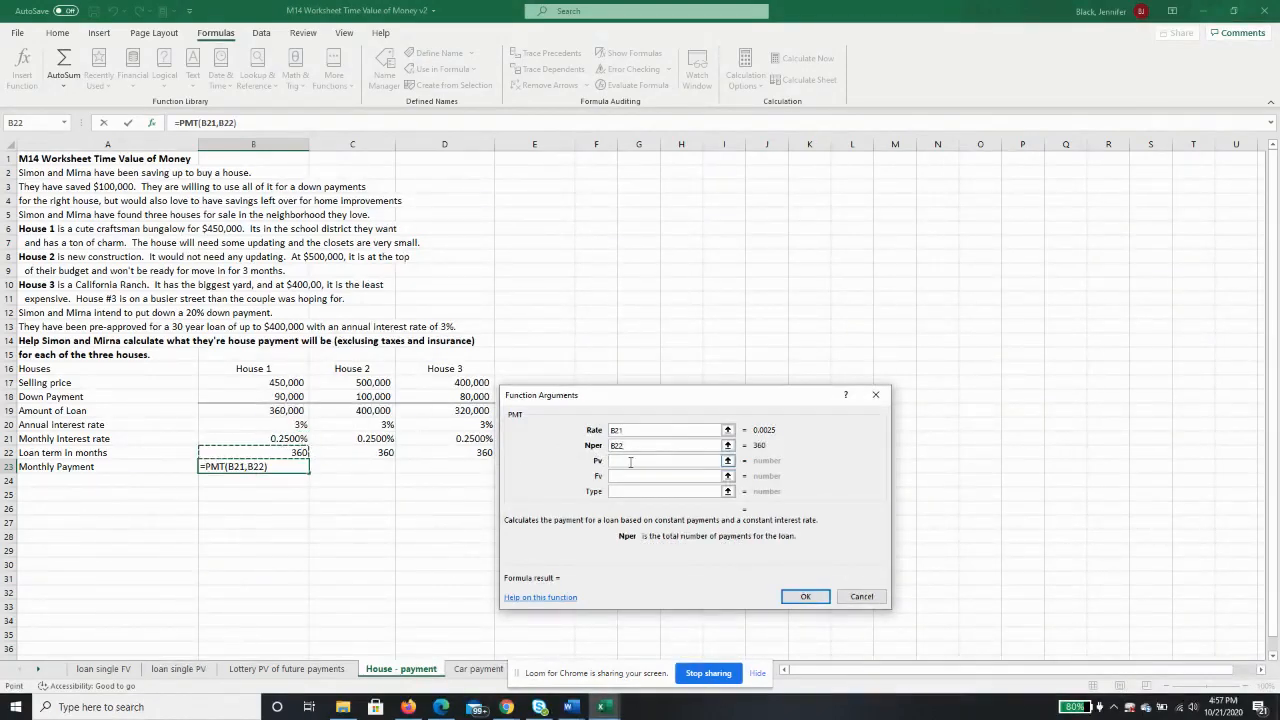
click(665, 460)
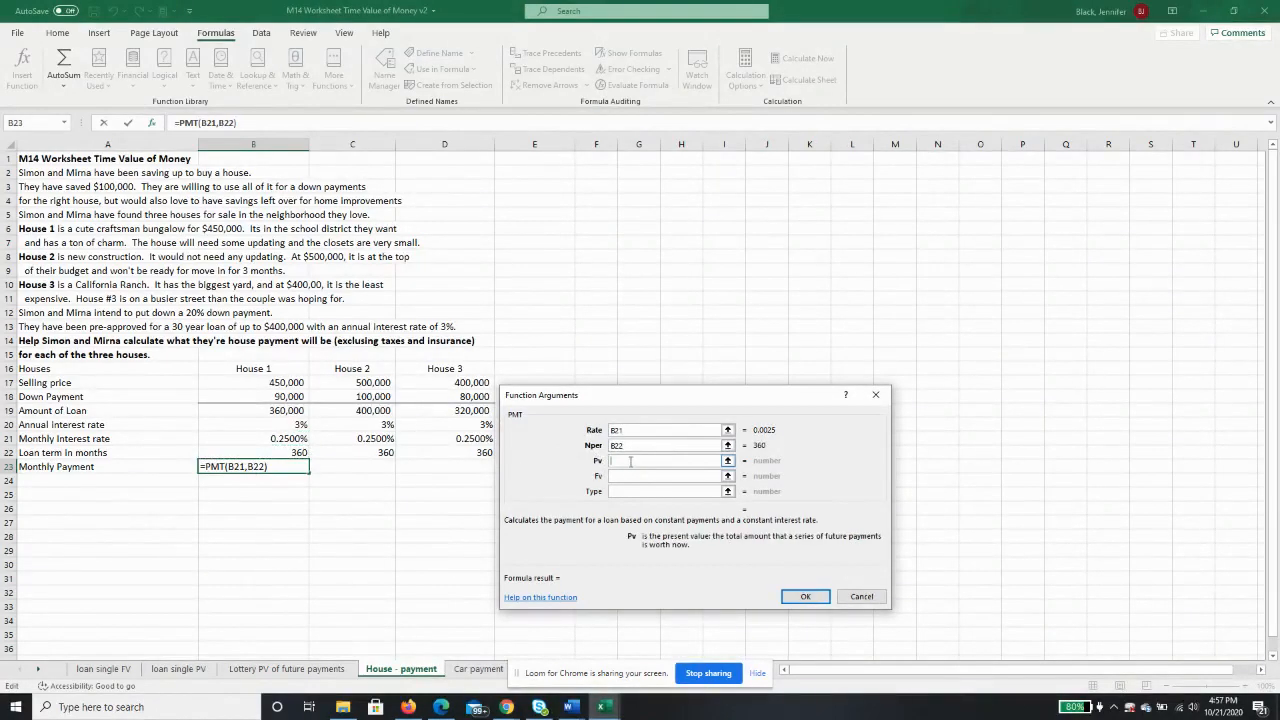
click(285, 410)
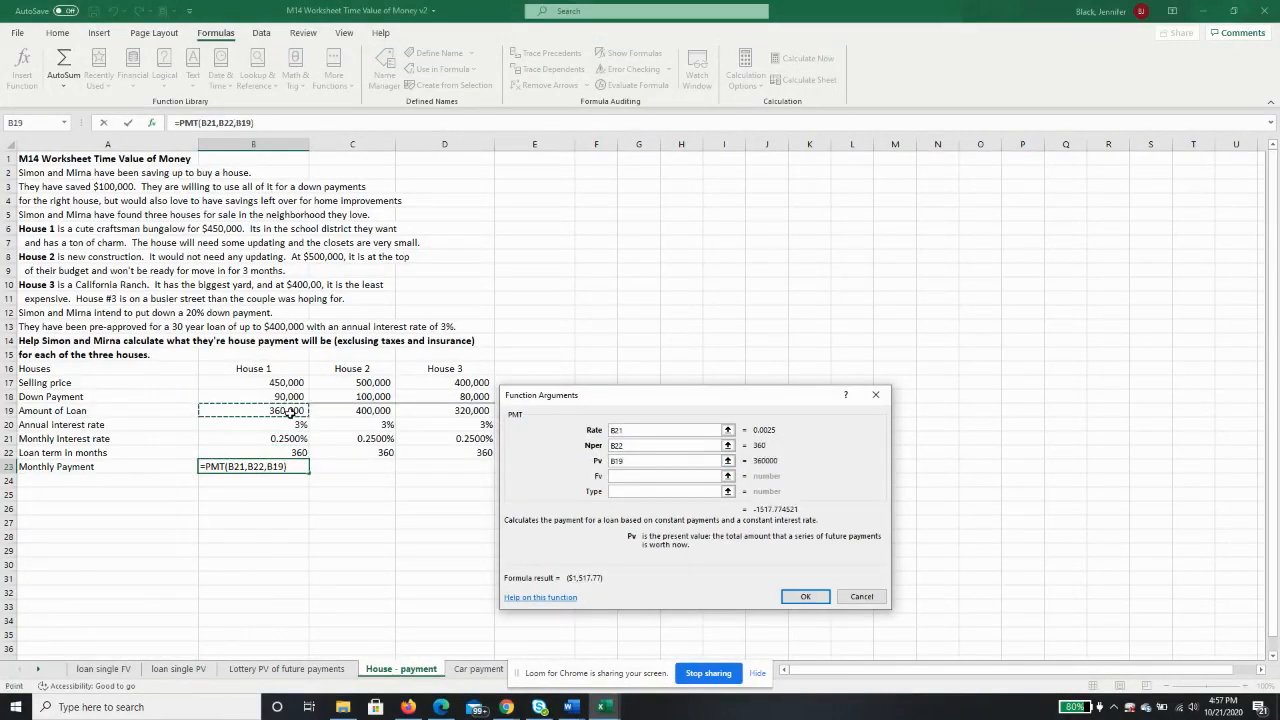
click(805, 596)
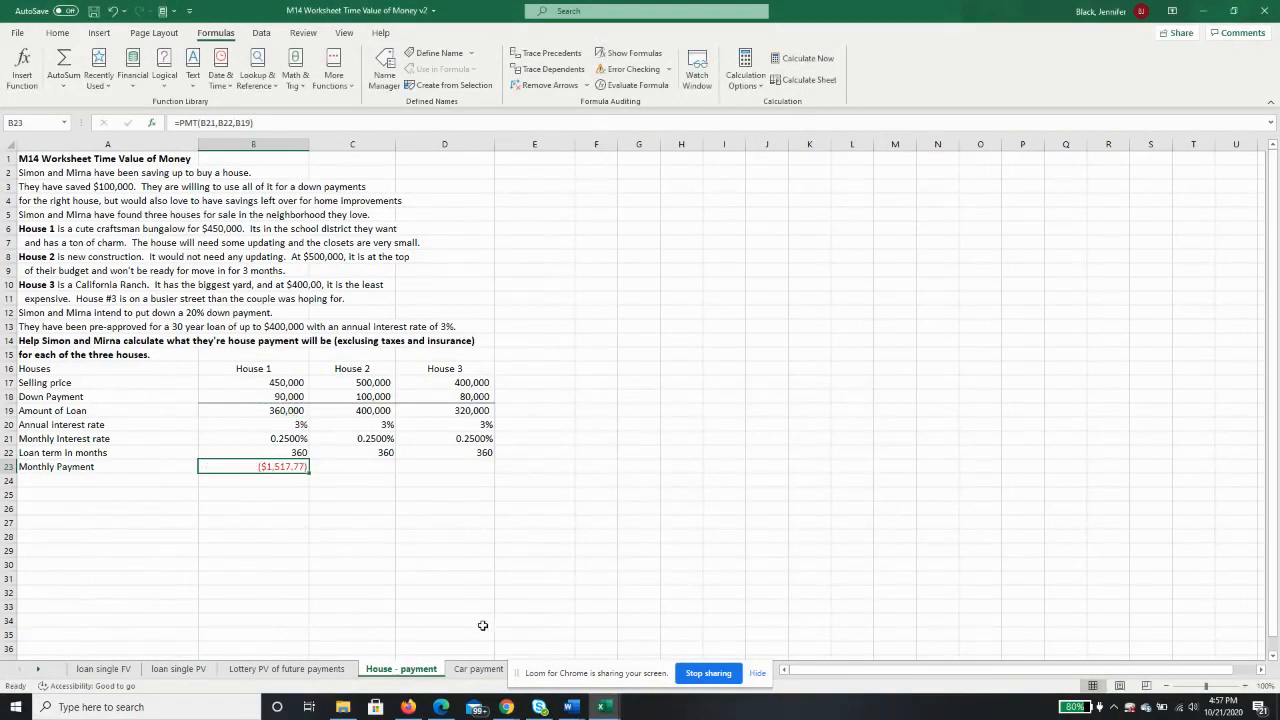
mouse_move(452, 594)
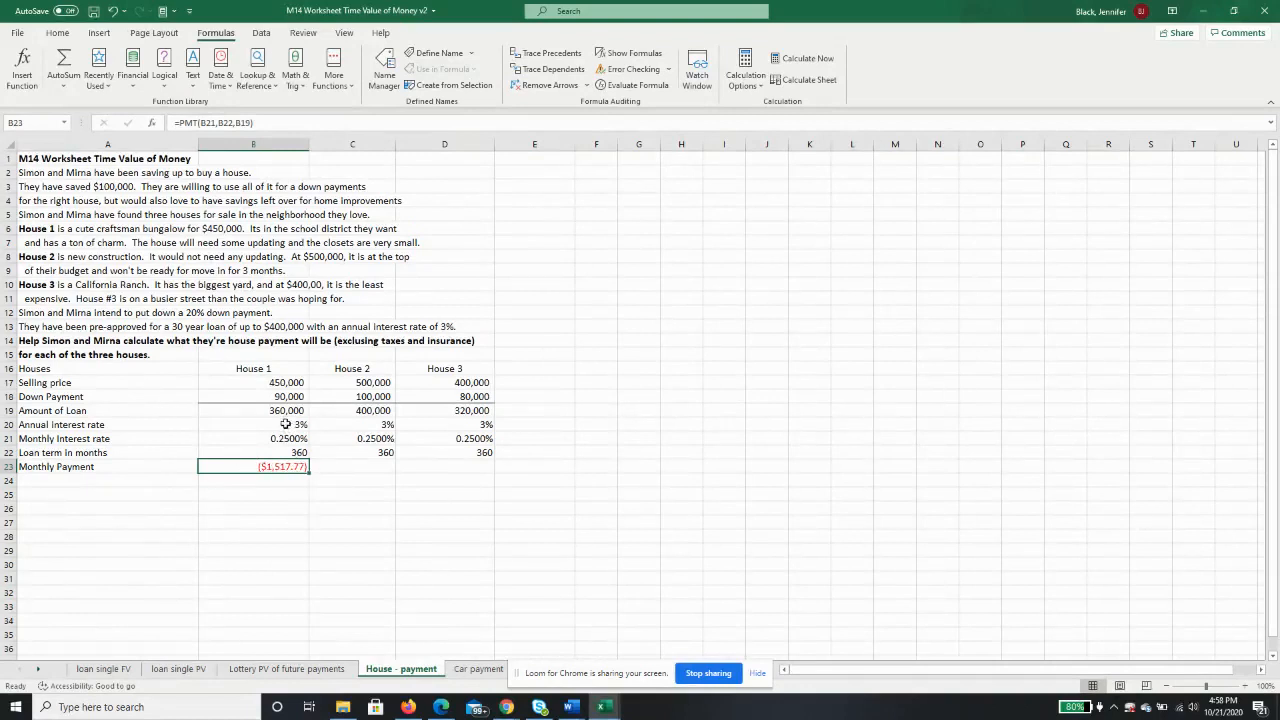
click(253, 411)
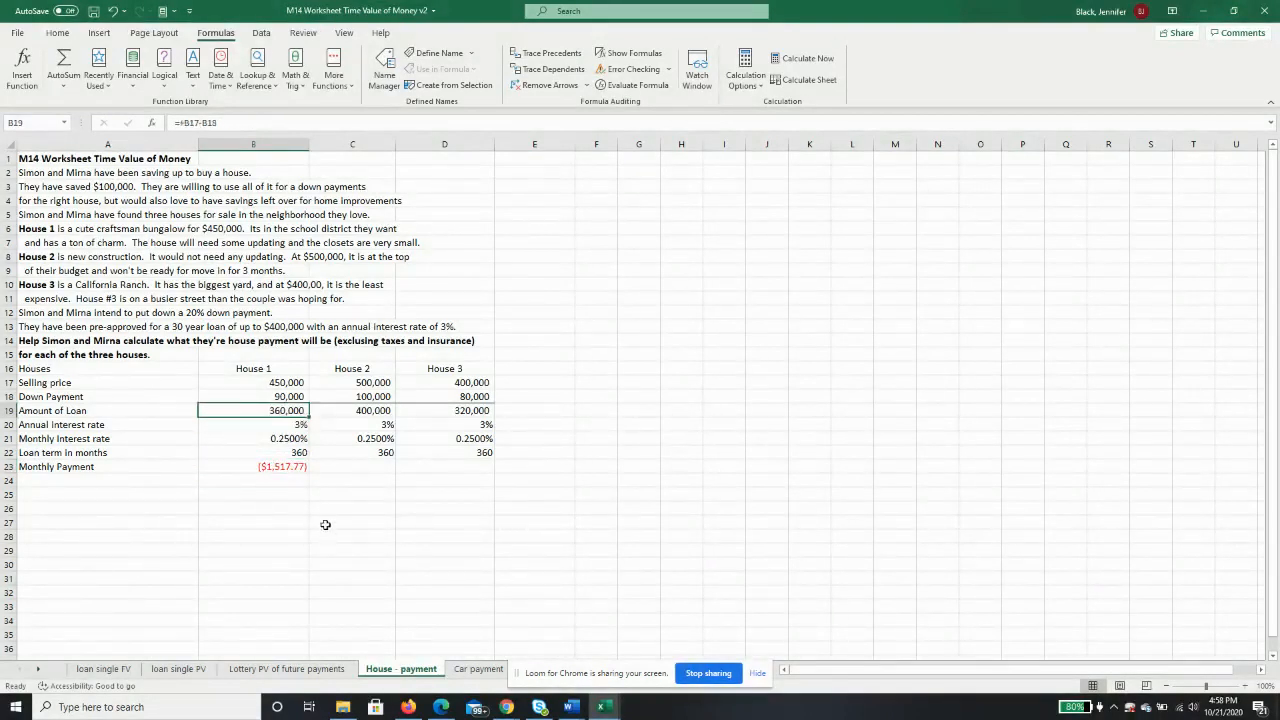
click(352, 467)
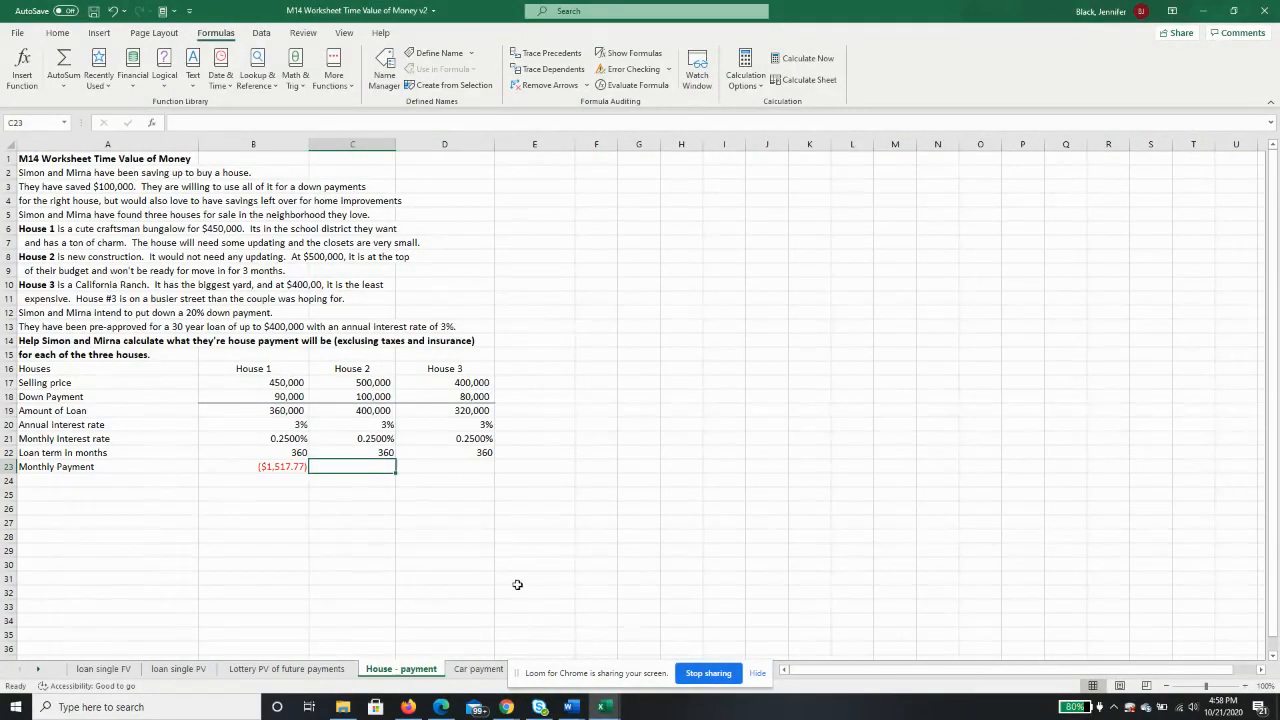
mouse_move(373, 440)
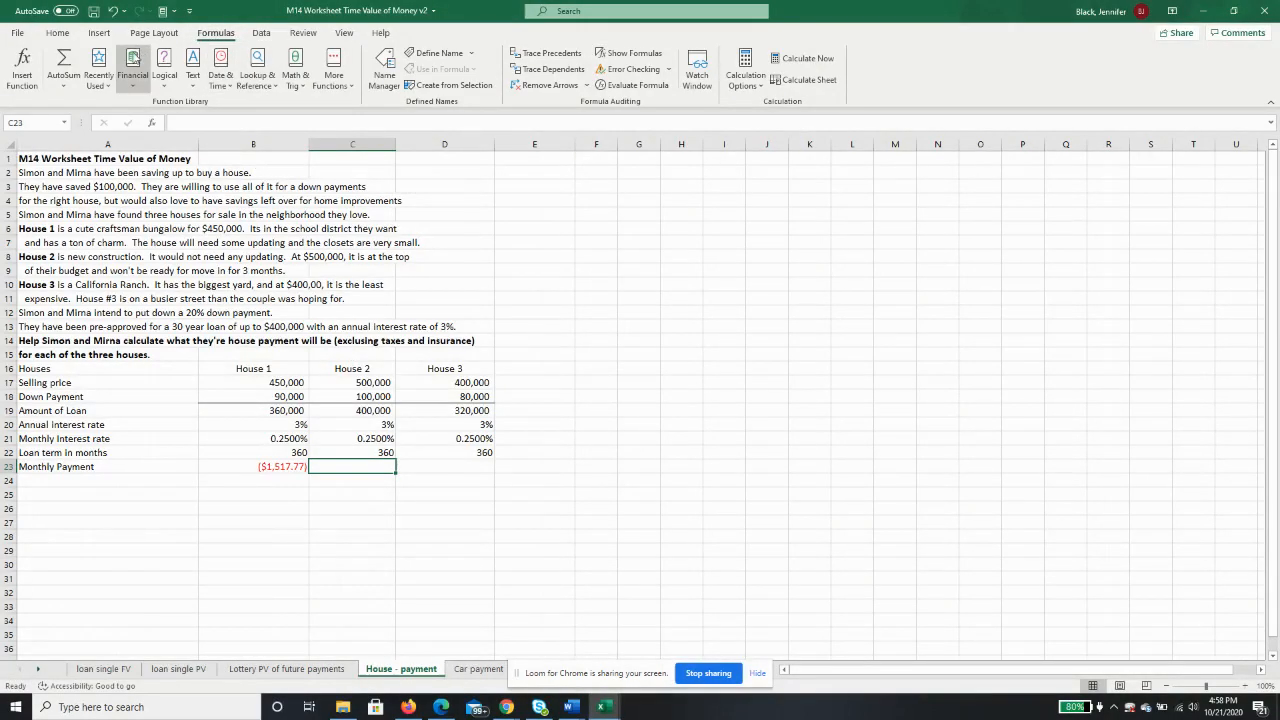
Insert PMT in C23 with Rate C21, Nper C22 and Pv C19, giving ($1,686.42)
click(133, 65)
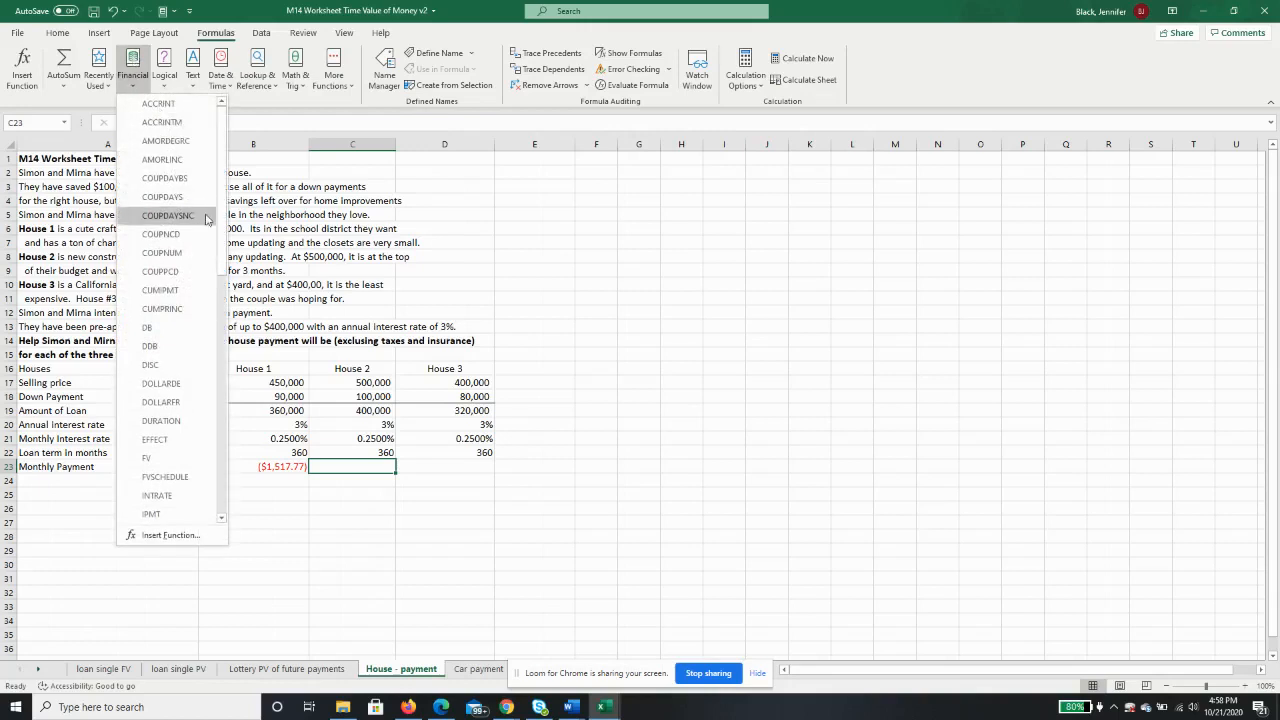
scroll(down, 3)
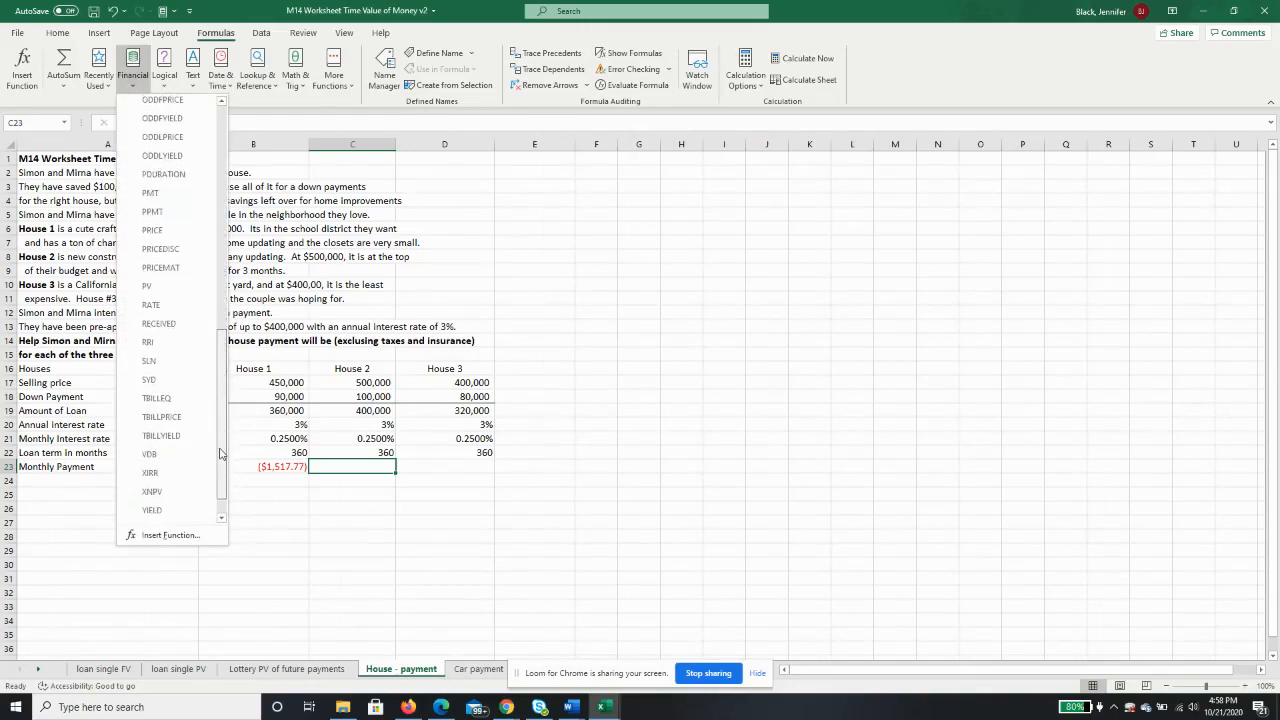
mouse_move(150, 193)
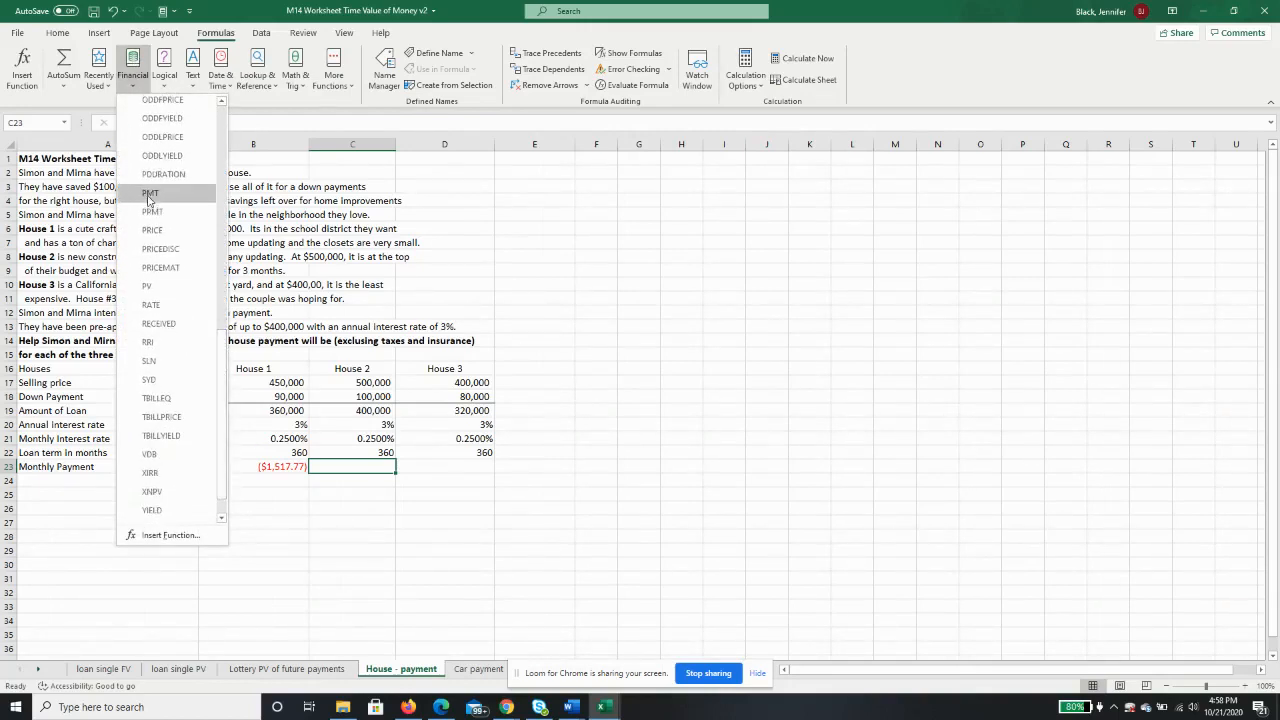
click(150, 193)
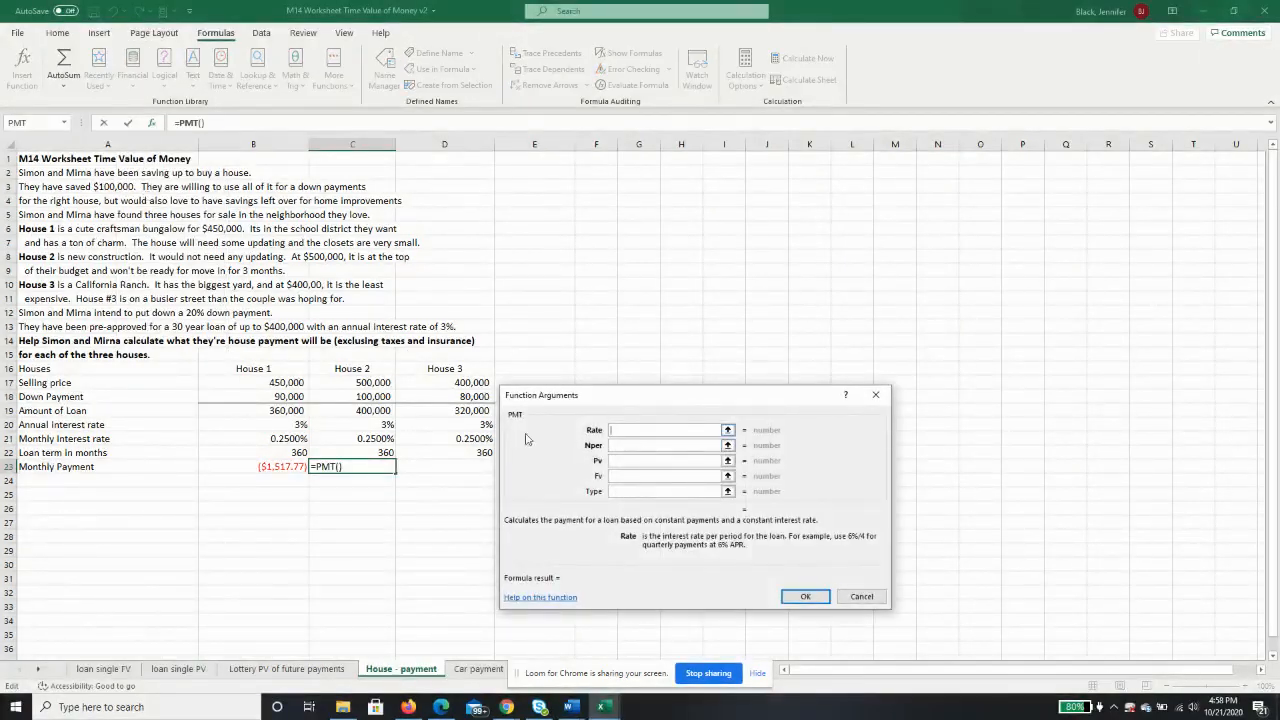
click(351, 438)
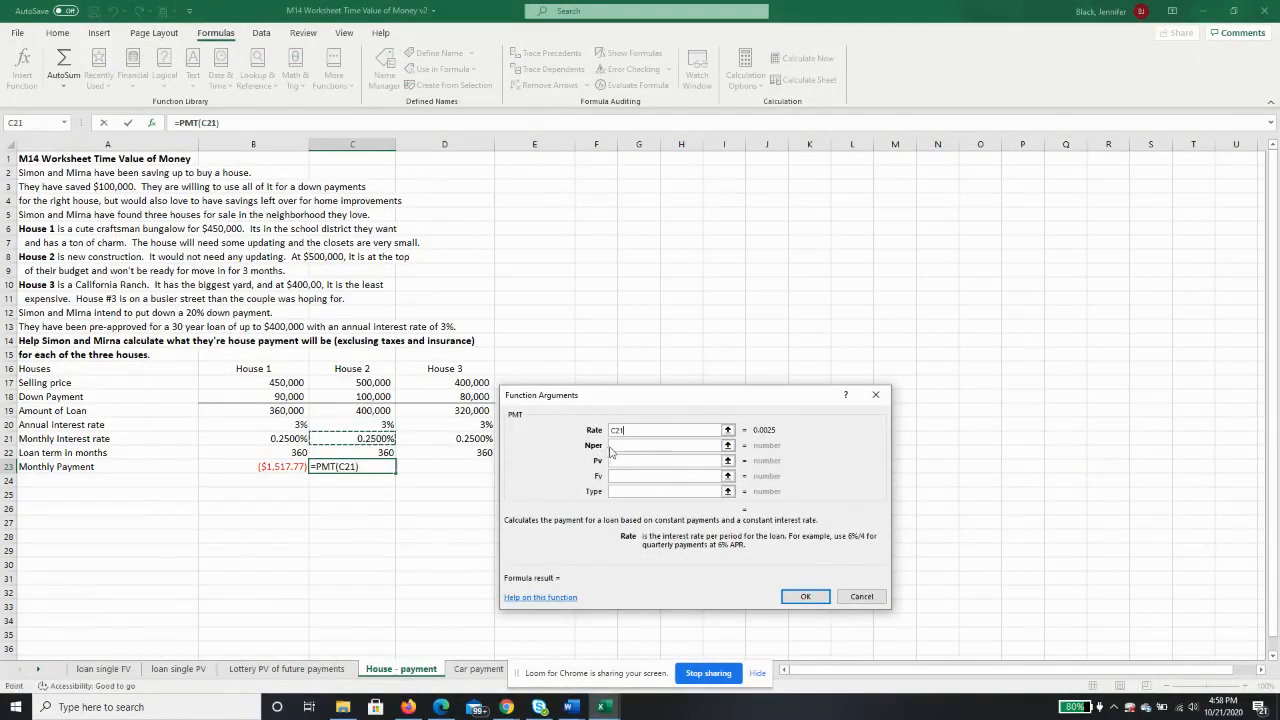
click(352, 452)
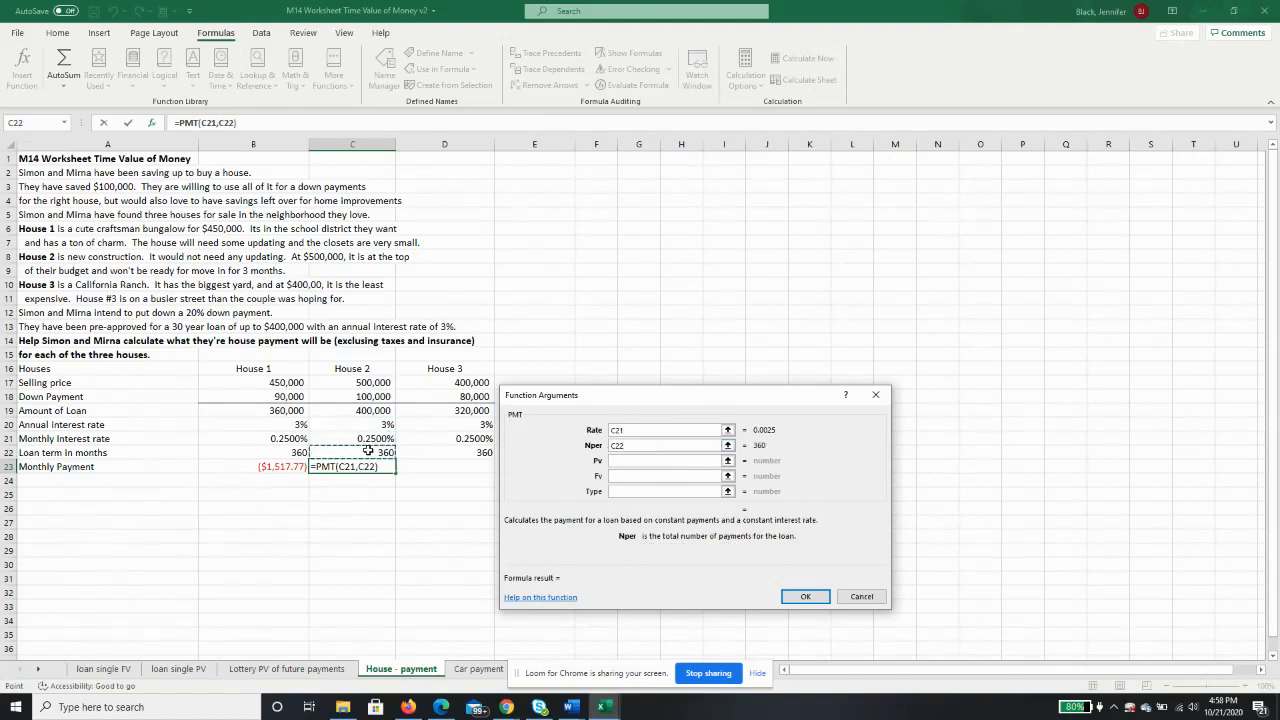
click(665, 460)
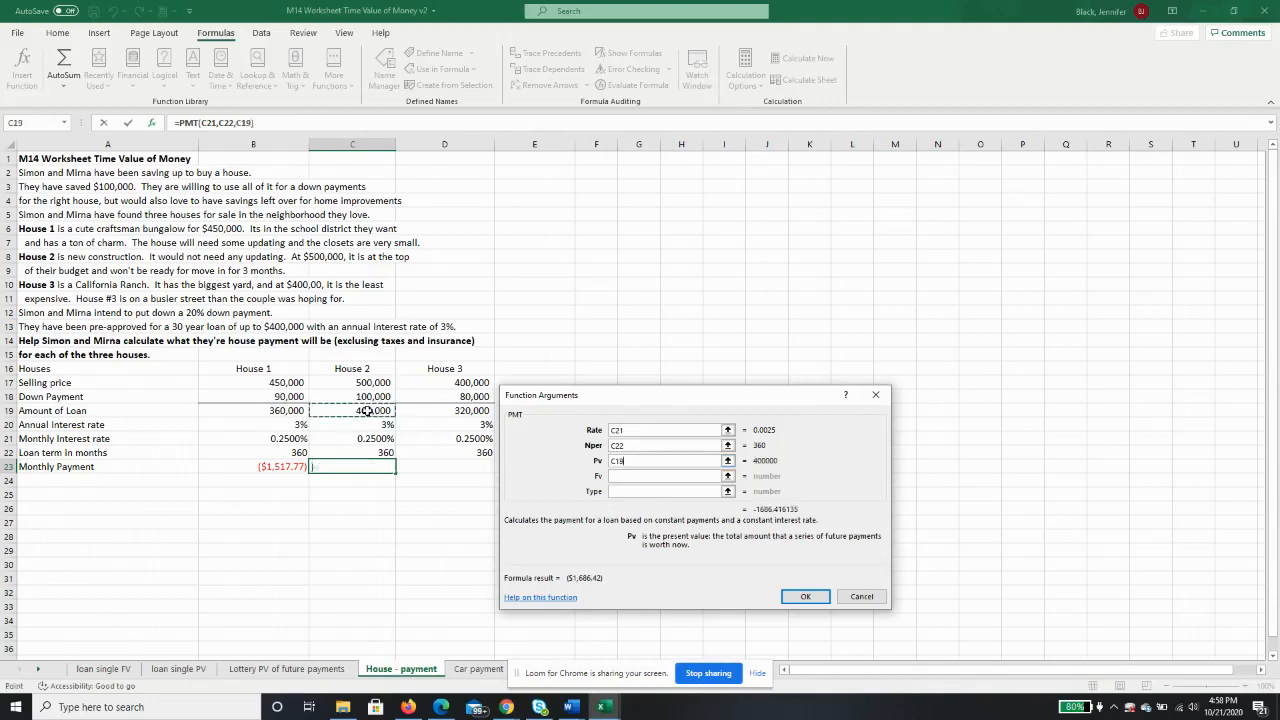
click(805, 596)
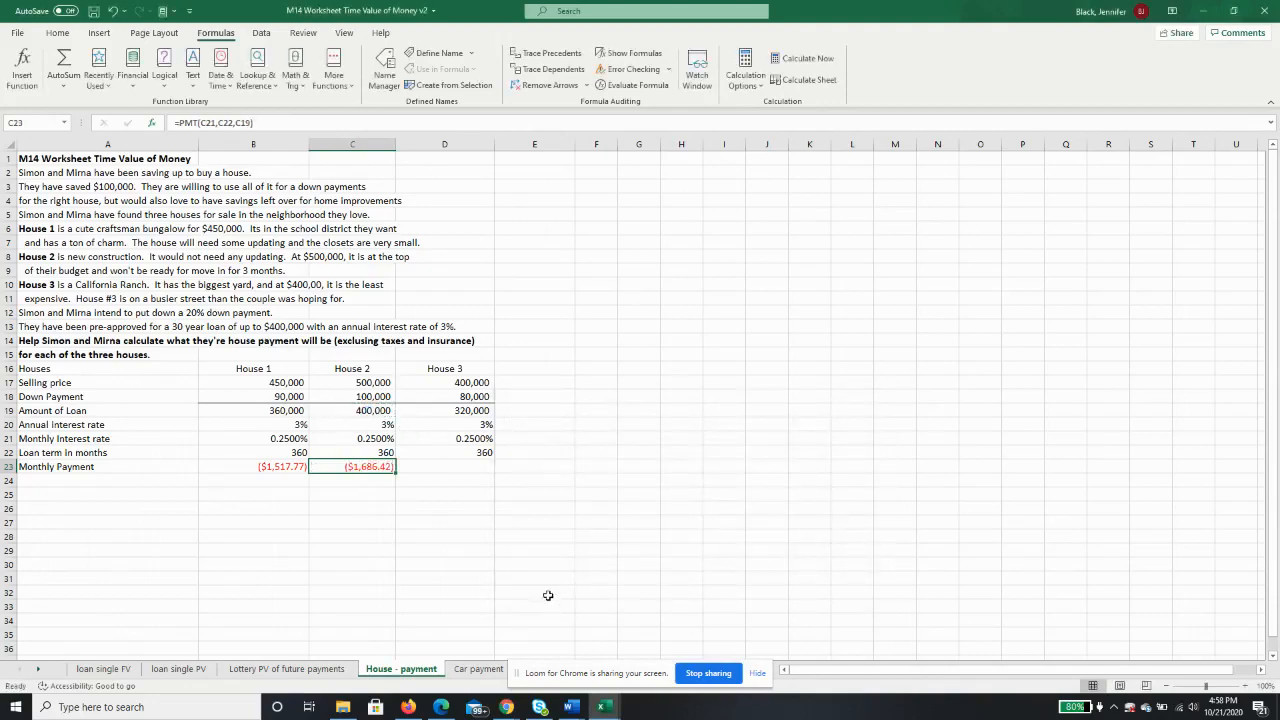
mouse_move(537, 570)
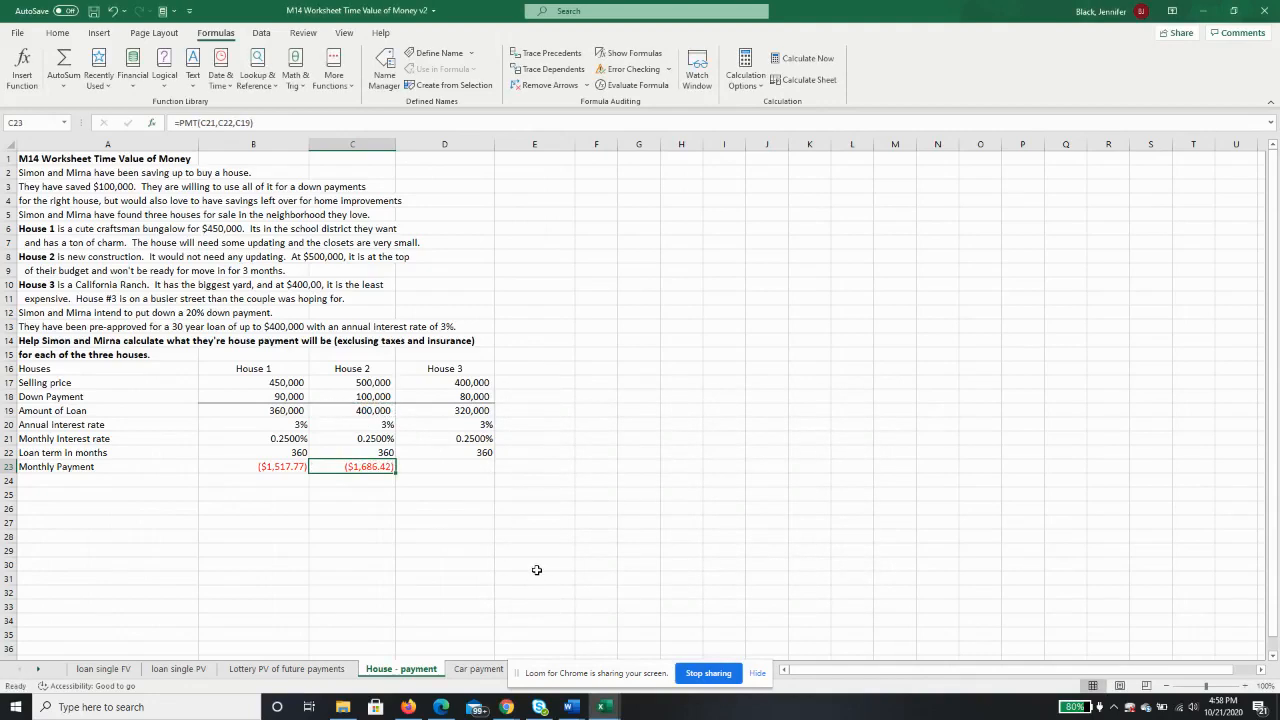
mouse_move(536, 568)
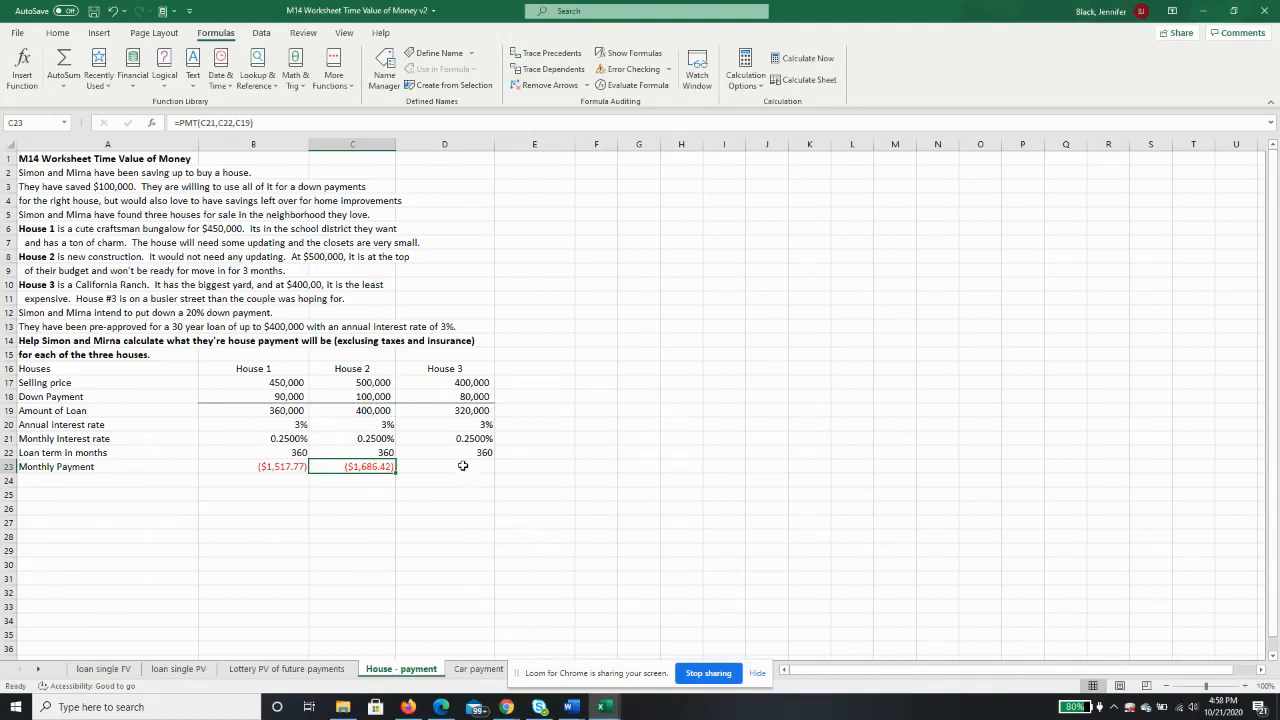
Select D23 and open the Financial function dropdown
click(444, 466)
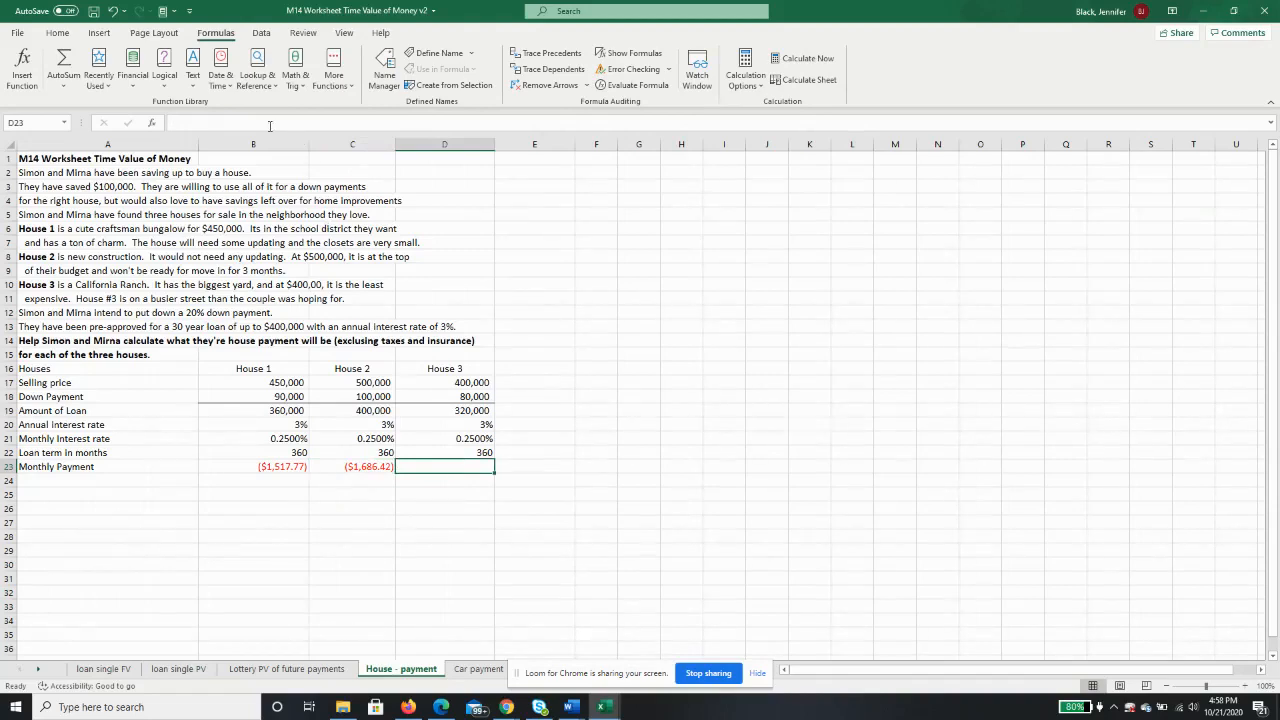
click(132, 67)
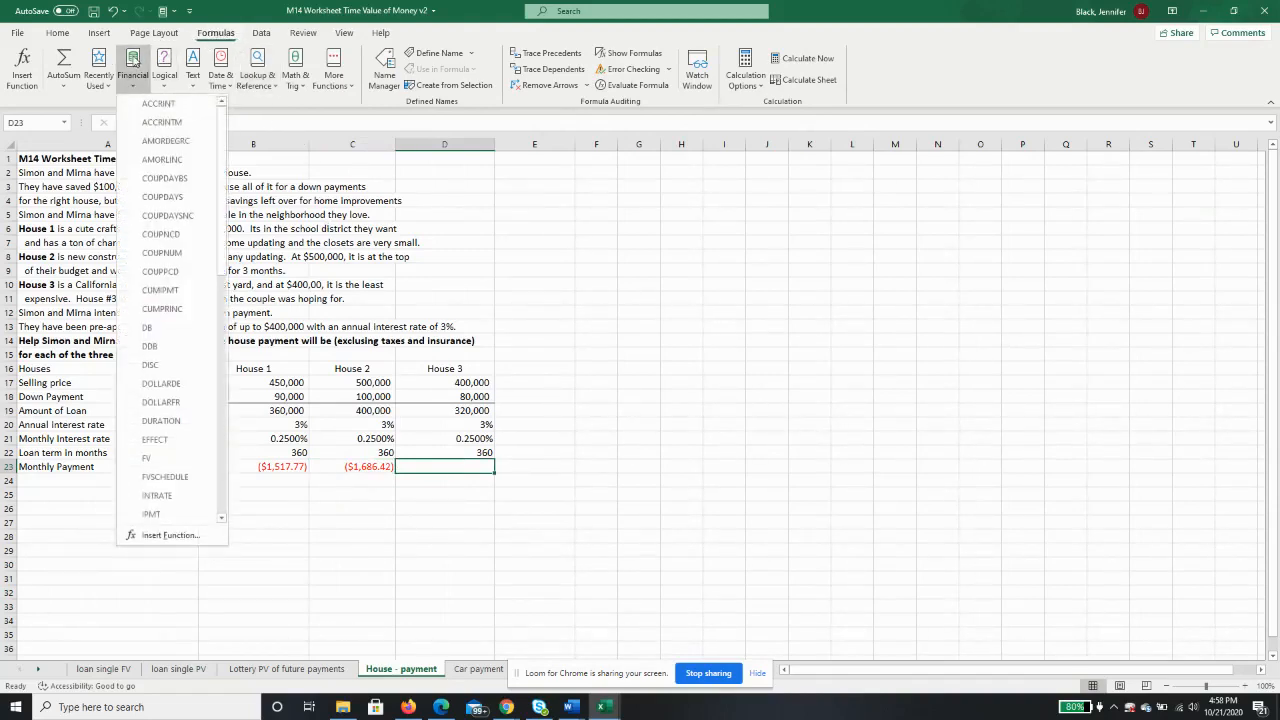
Insert PMT in D23 with Rate D21, Nper D22 and Pv D19, giving ($1,349.13)
scroll(down, 3)
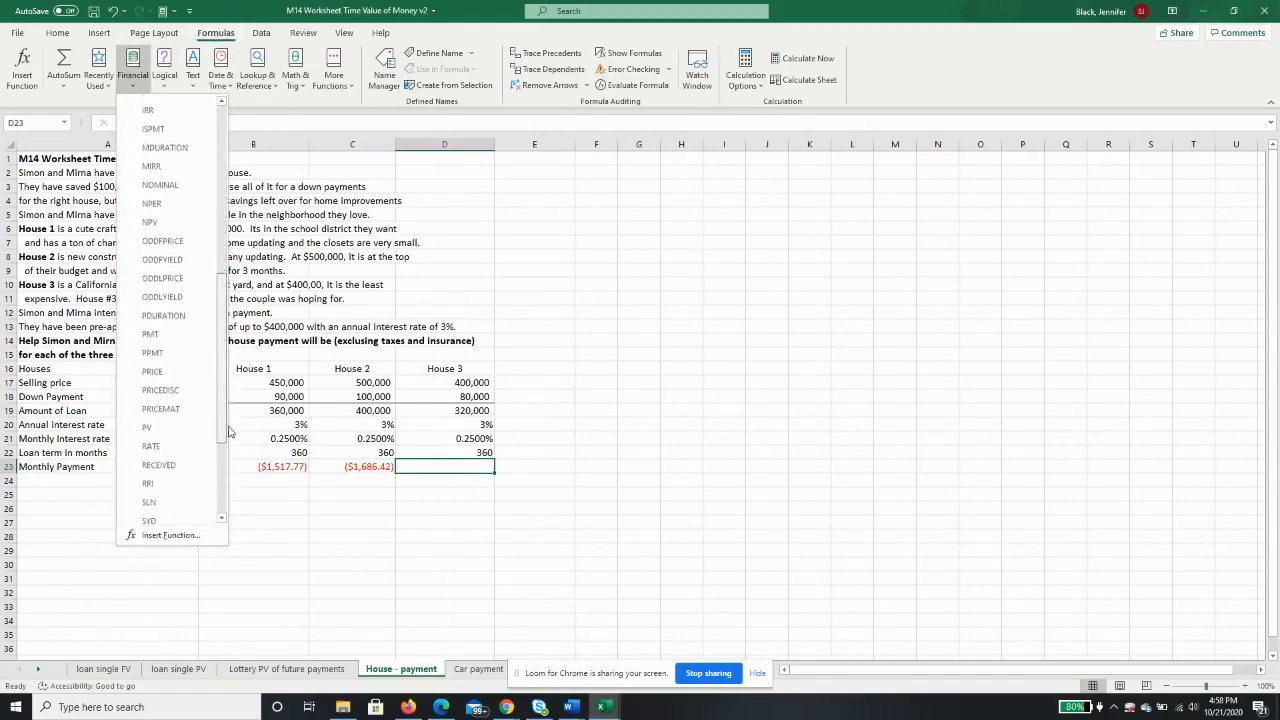
click(150, 352)
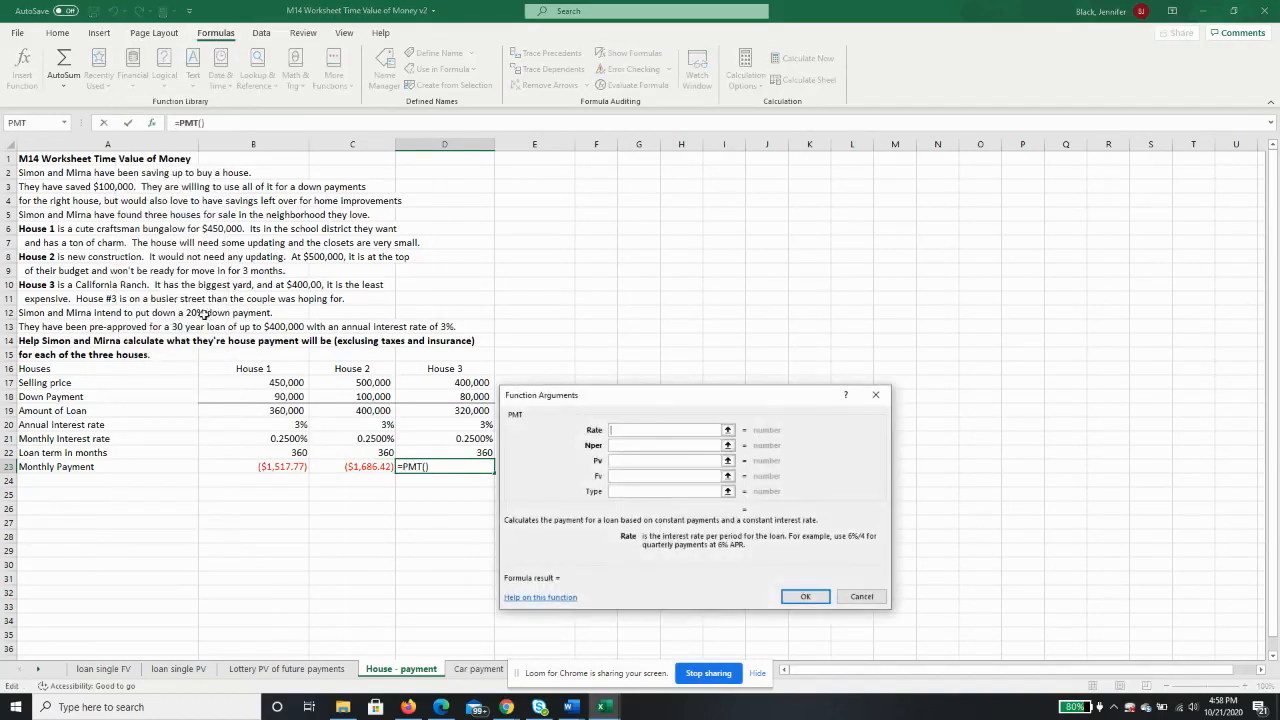
click(444, 438)
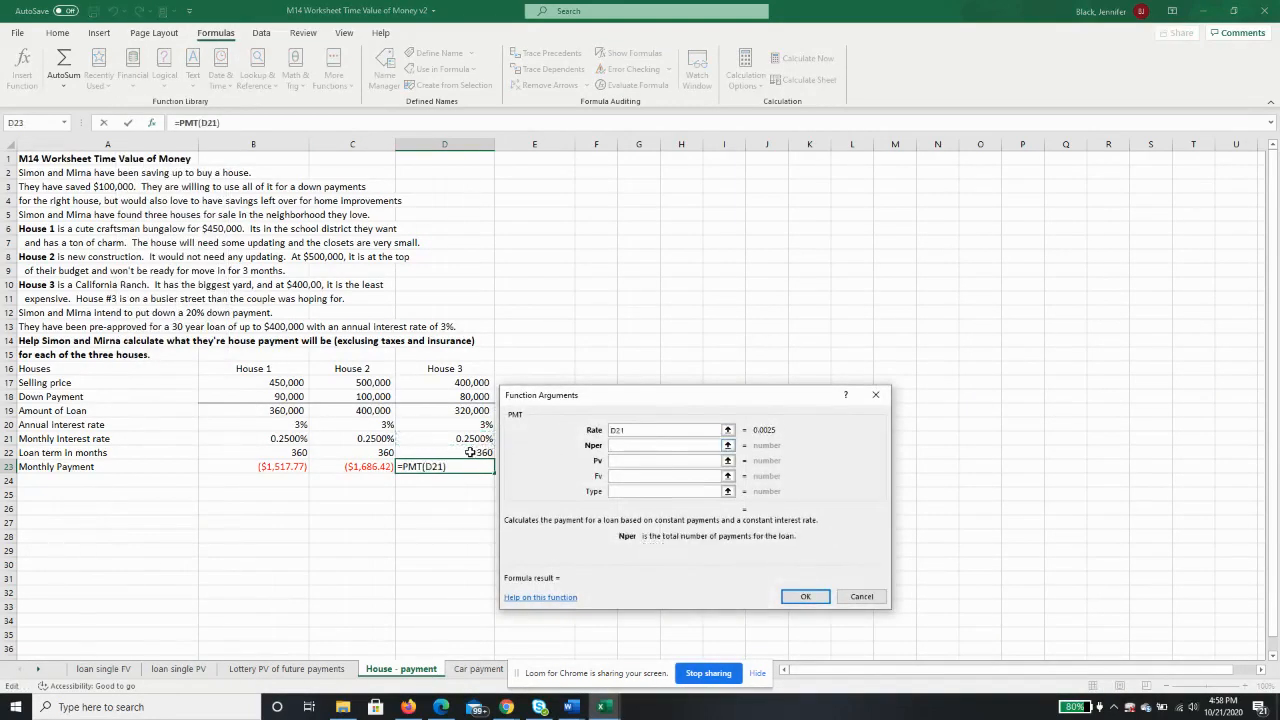
text(,D22)
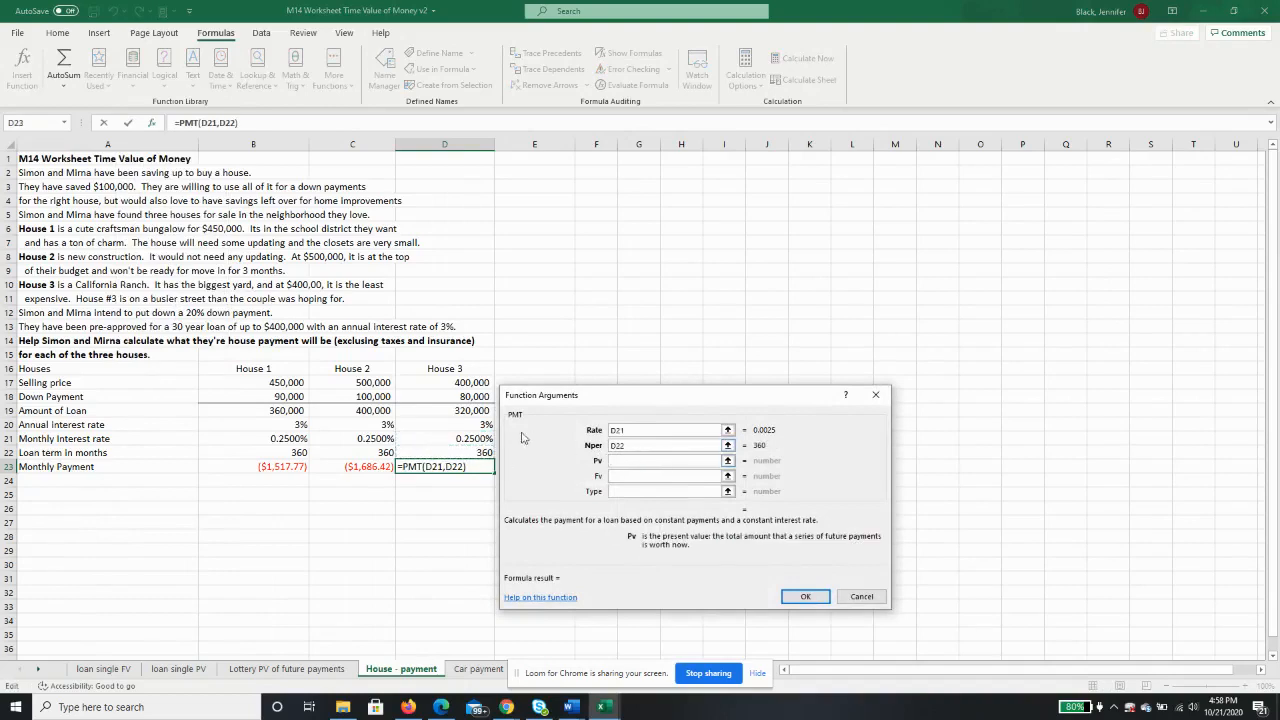
click(470, 410)
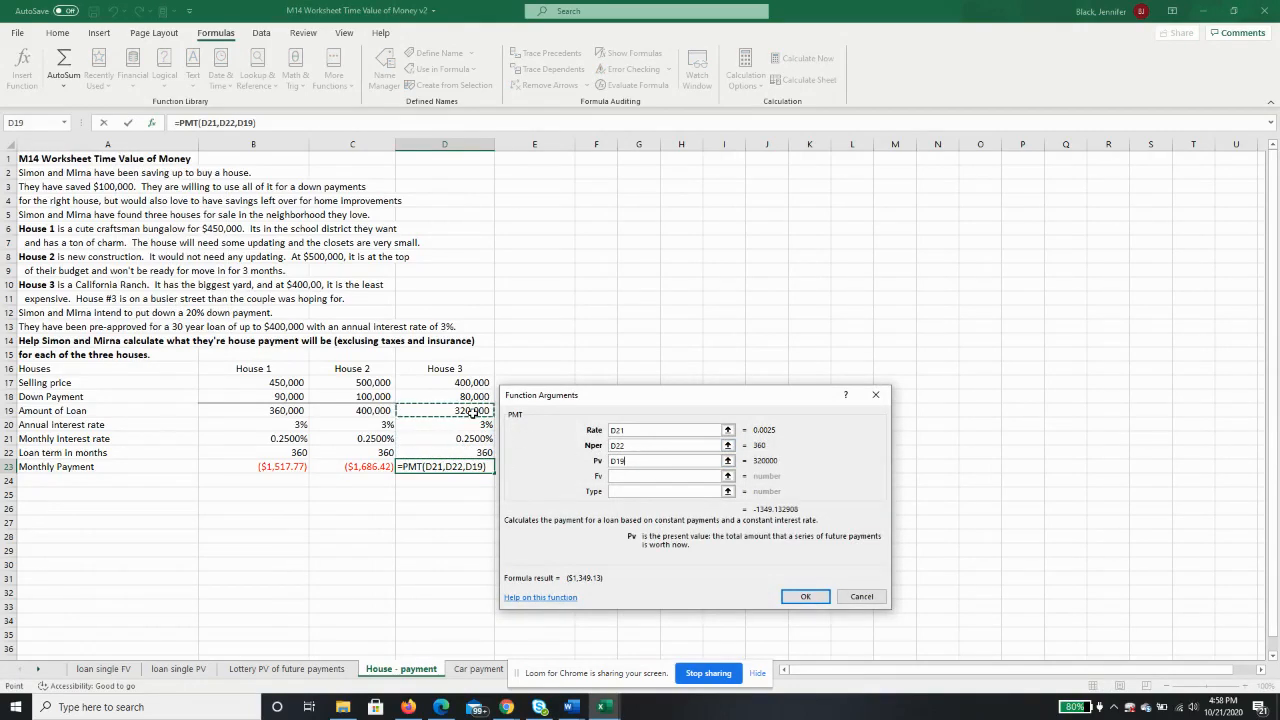
click(805, 597)
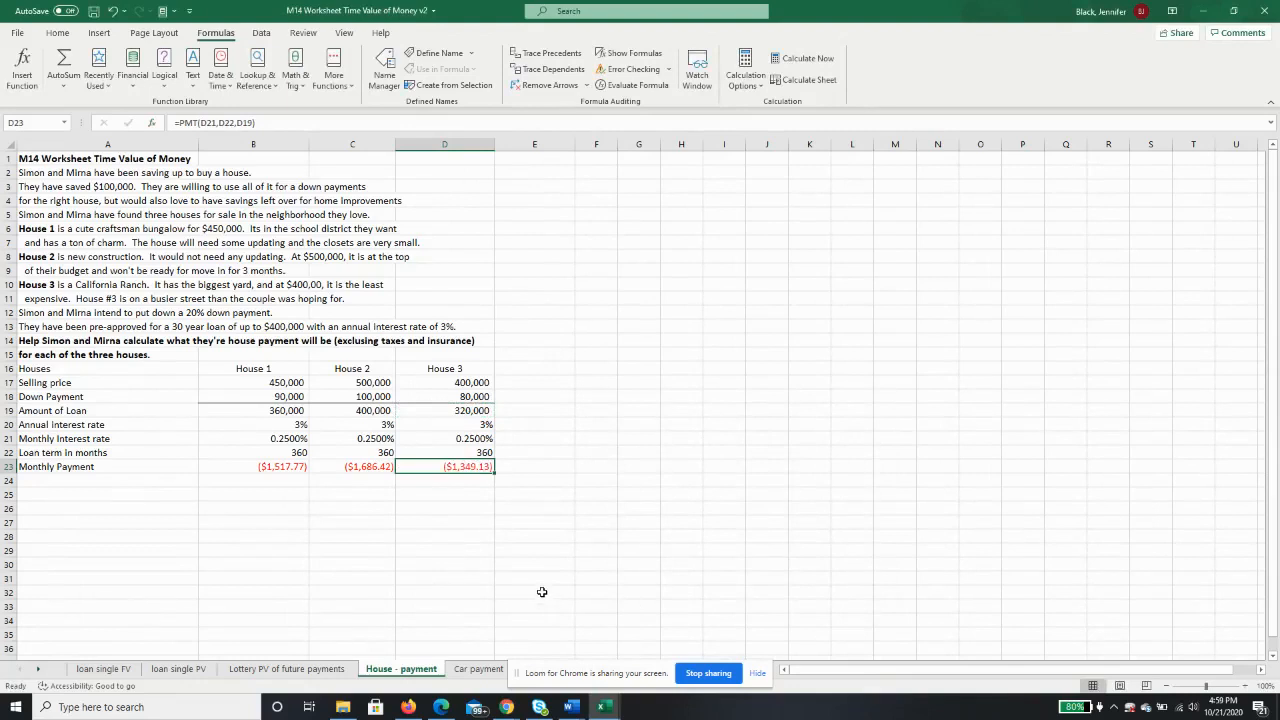